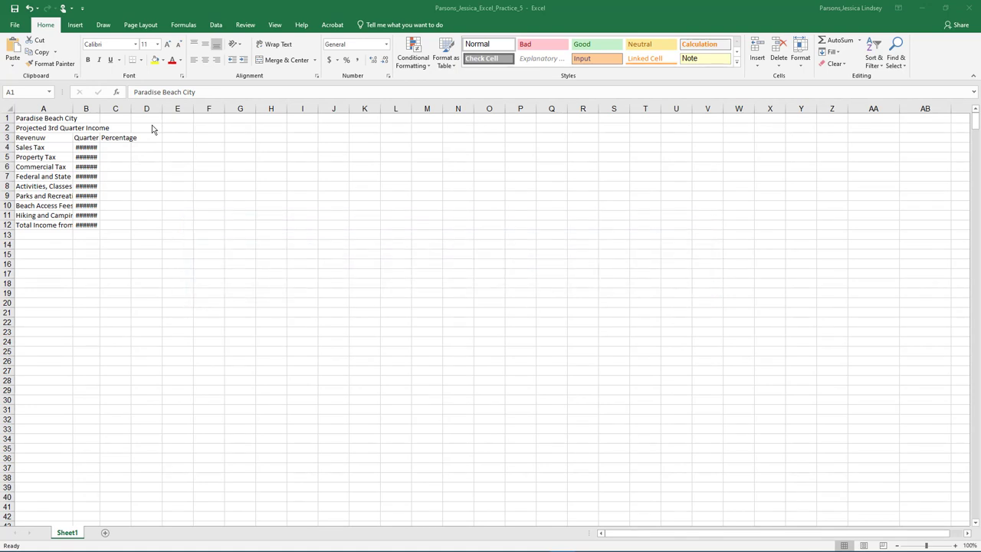
{"action": "mouse_move", "coordinate": [27, 35]}
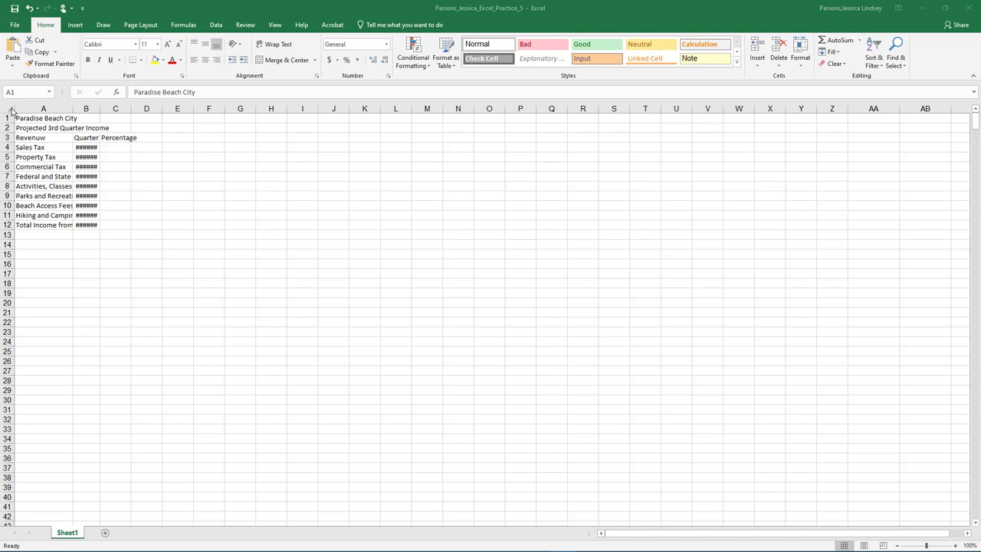
- Select the entire worksheet and AutoFit every column width to its contents
{"action": "left_click", "coordinate": [11, 108]}
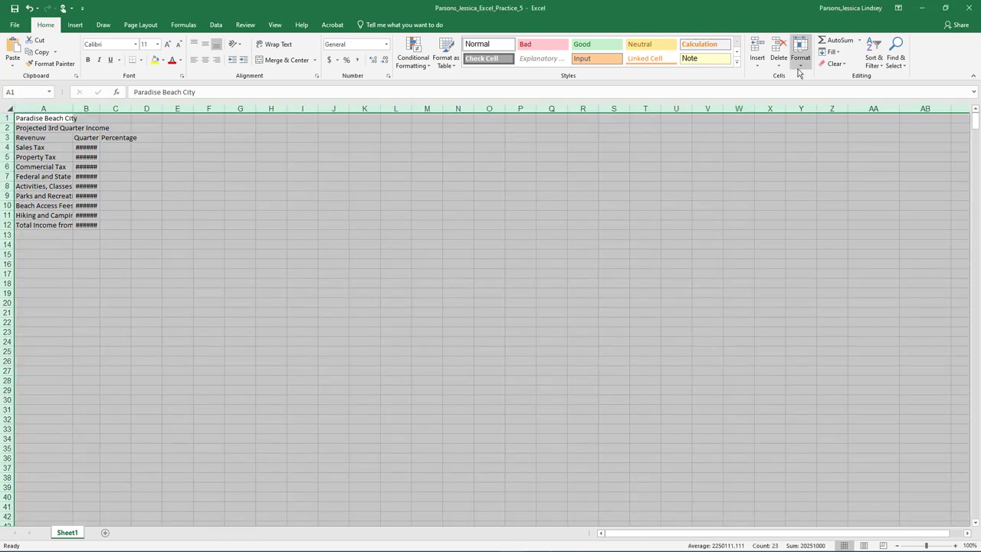
{"action": "left_click", "coordinate": [800, 54]}
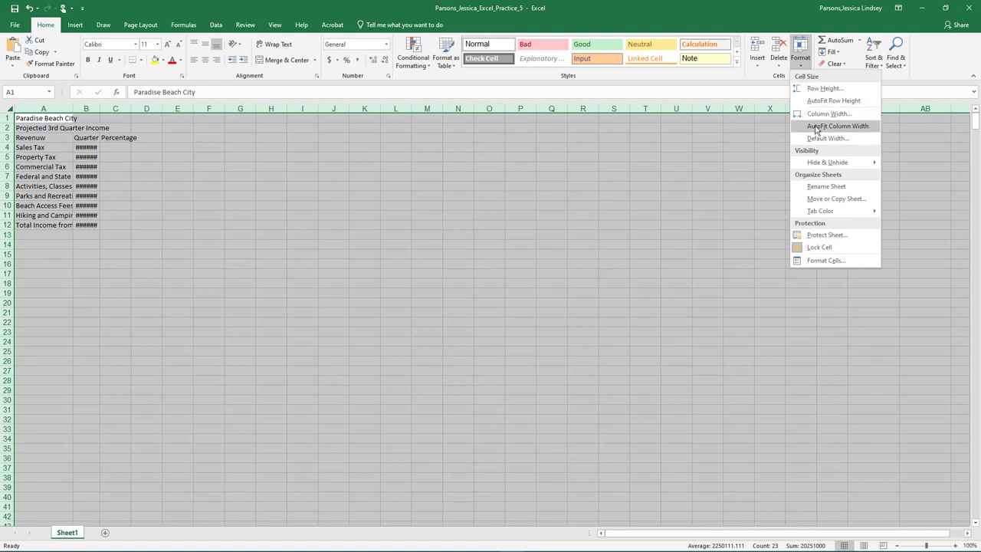
{"action": "left_click", "coordinate": [837, 125]}
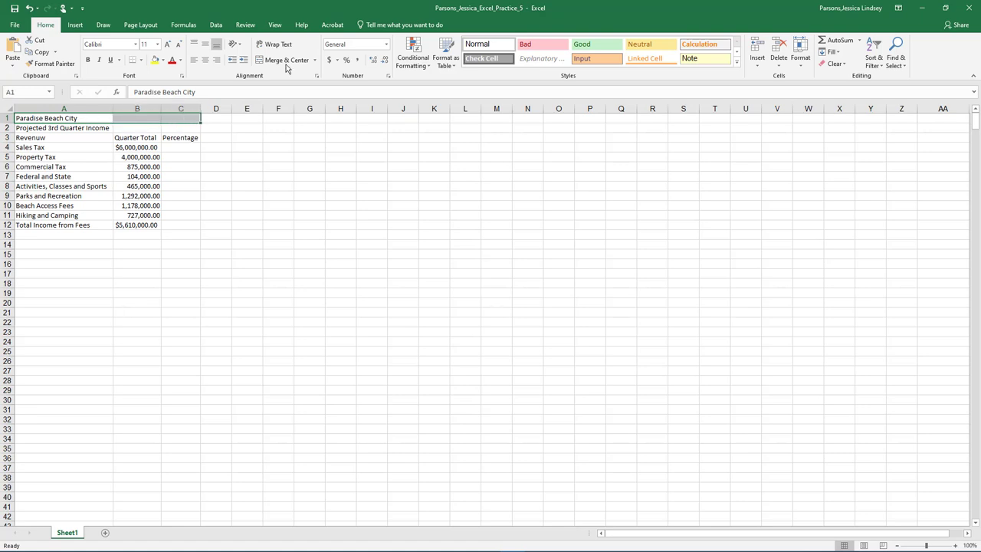
- Merge and center the title, style the subtitle, and center the shaded row 3 headings
{"action": "left_click", "coordinate": [282, 60]}
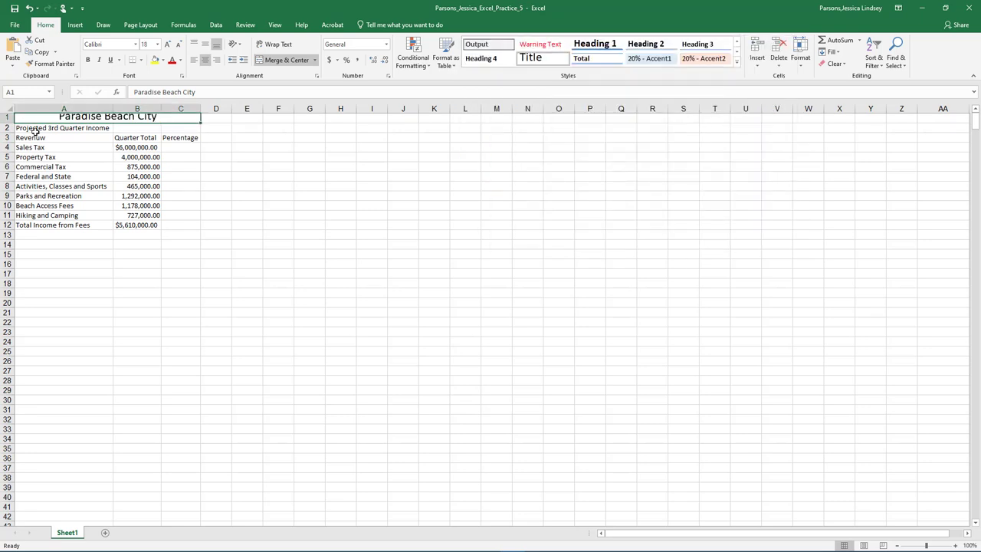
{"action": "left_click", "coordinate": [61, 128]}
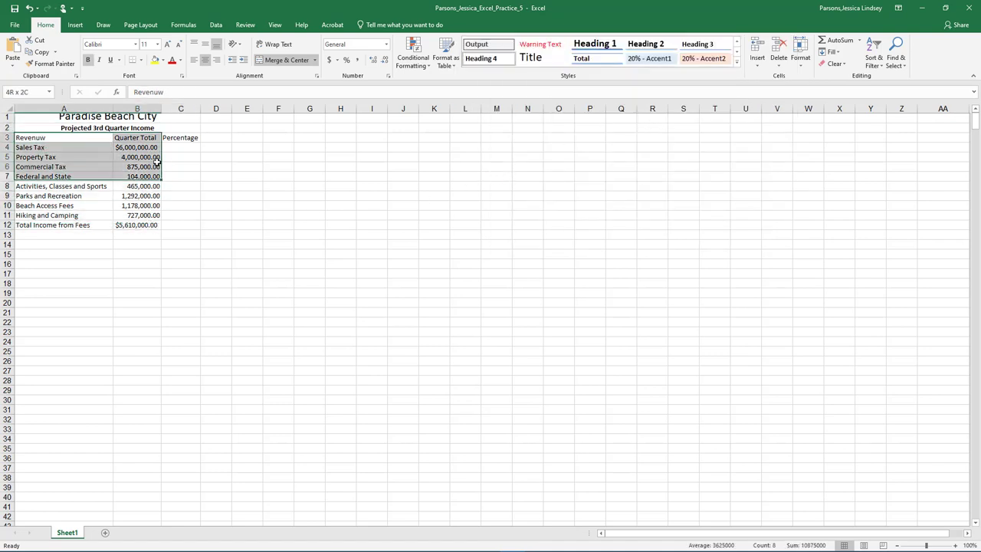
{"action": "left_click", "coordinate": [180, 137]}
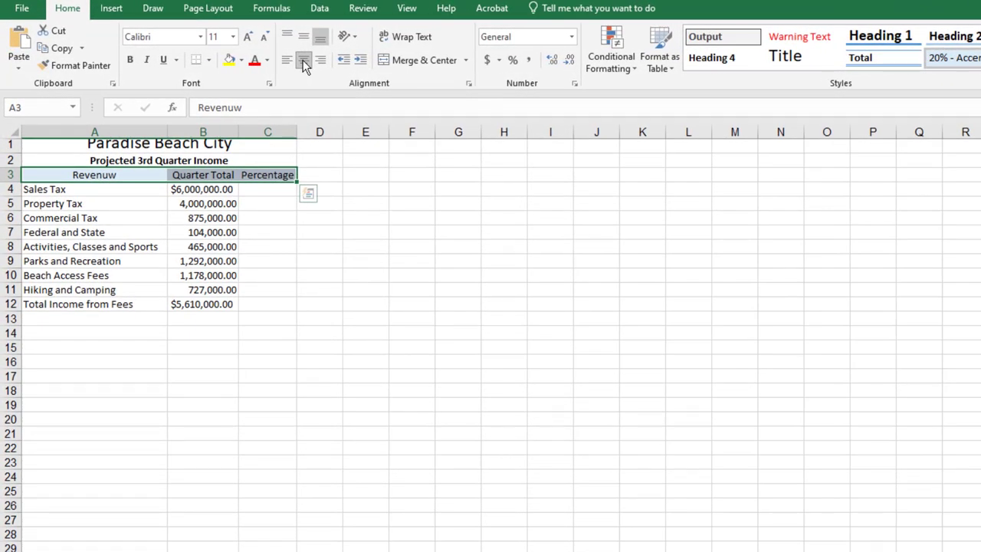
{"action": "left_click", "coordinate": [202, 304]}
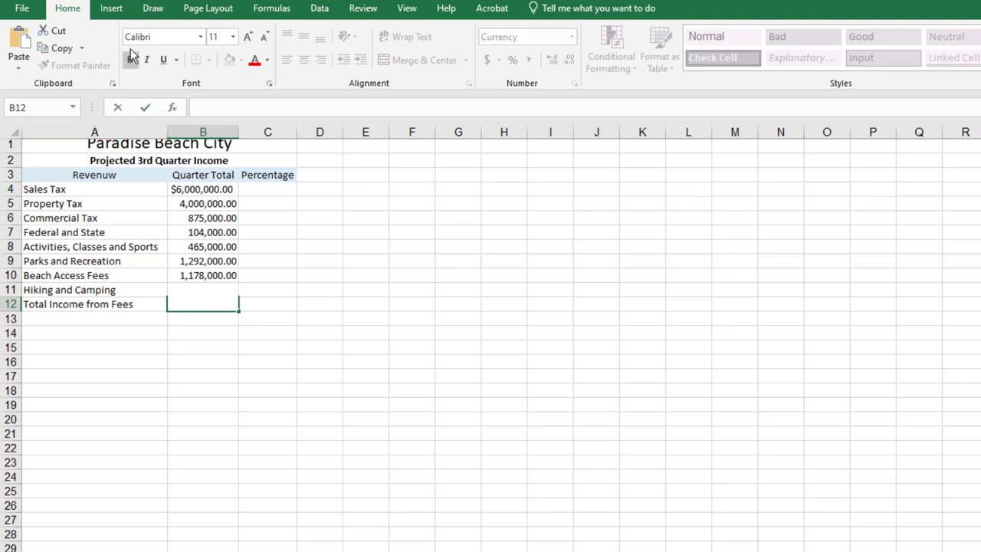
- Insert a SUM of B4:B11 in B12, totaling $14,641,000.00
{"action": "left_click", "coordinate": [172, 107]}
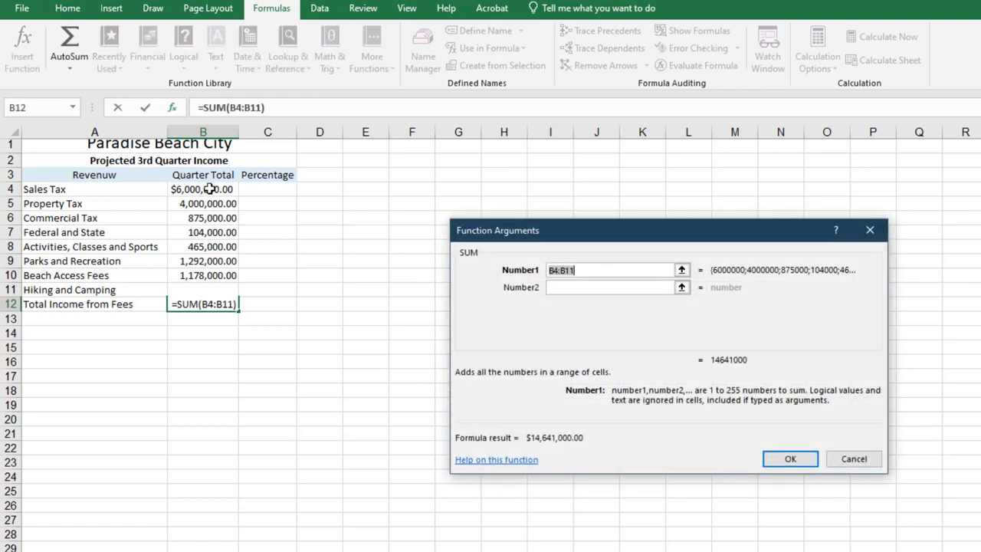
{"action": "left_click", "coordinate": [681, 269]}
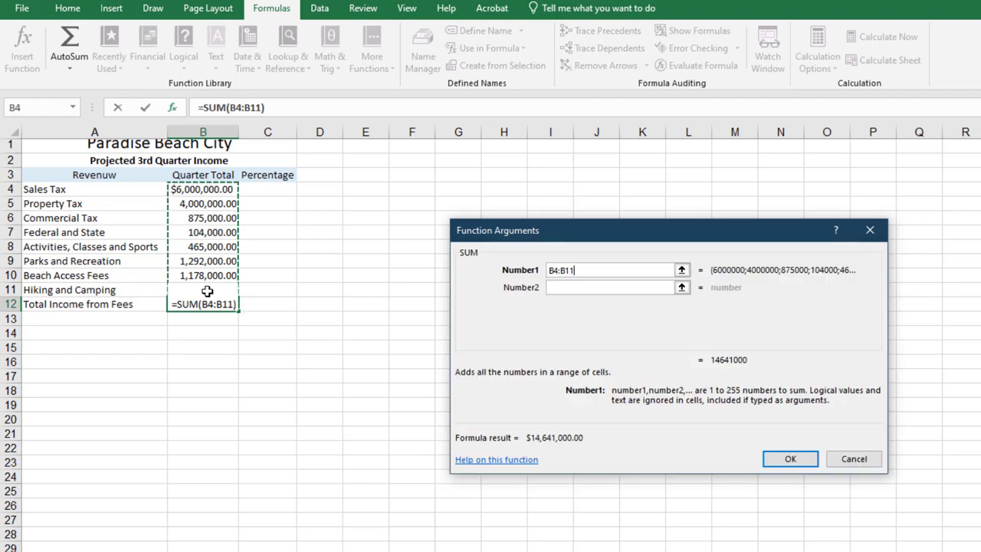
{"action": "left_click", "coordinate": [790, 458]}
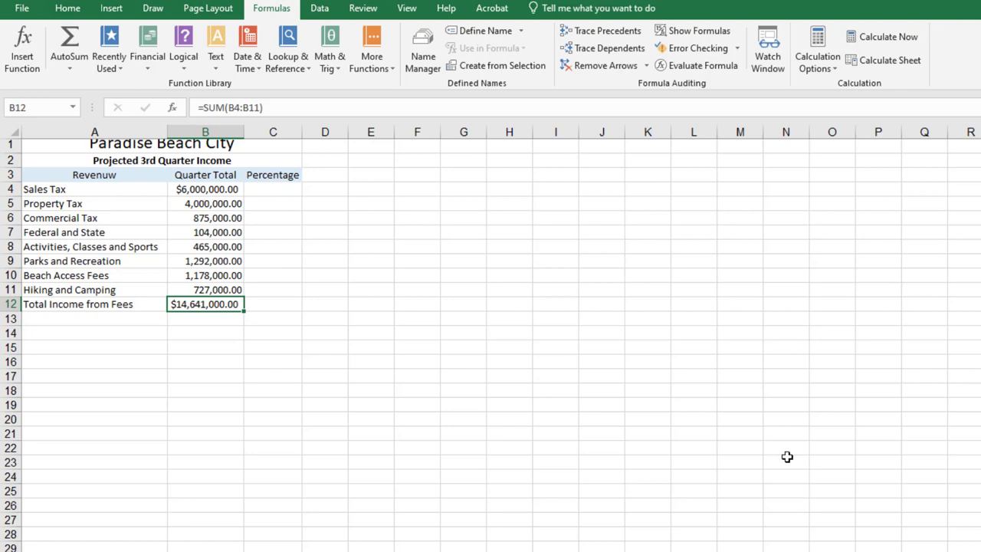
{"action": "mouse_move", "coordinate": [403, 340]}
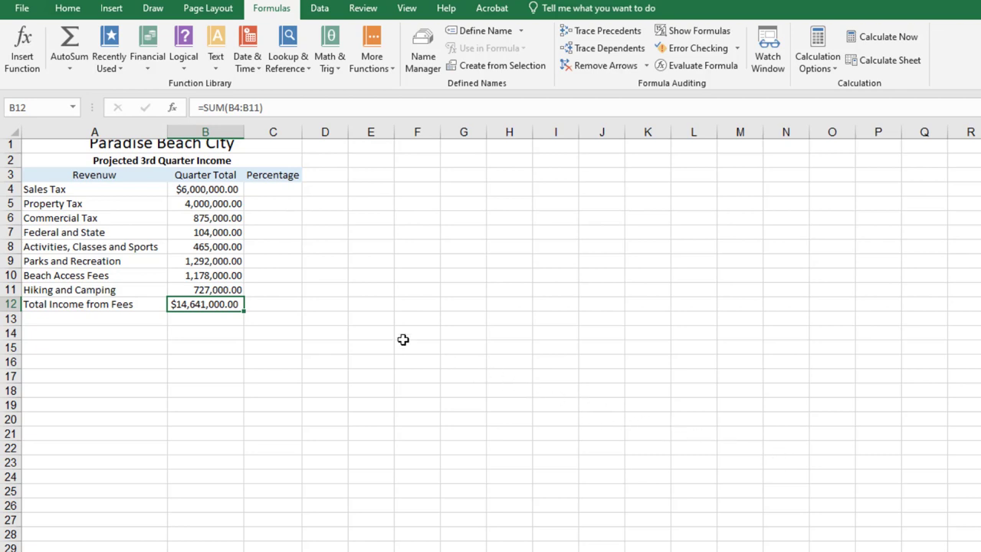
{"action": "mouse_move", "coordinate": [268, 272]}
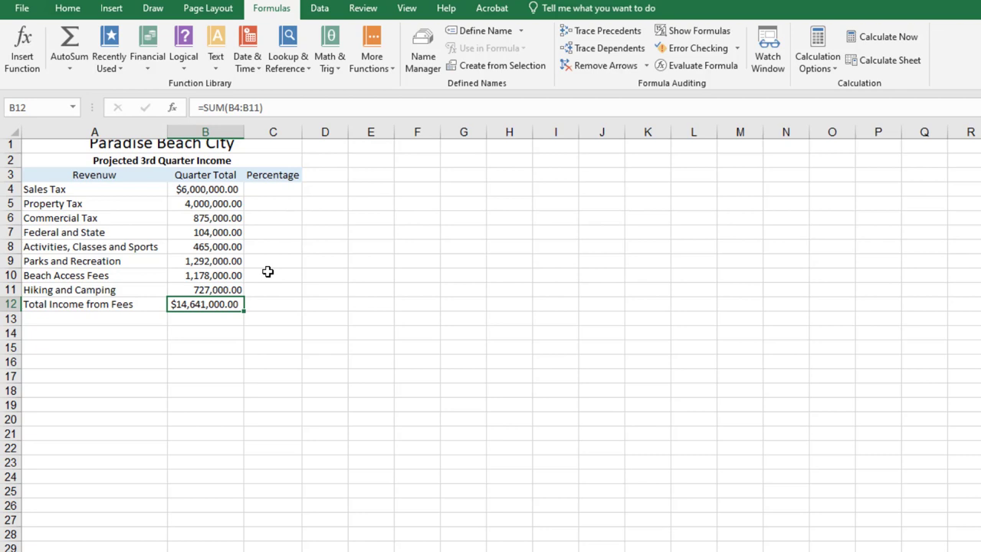
{"action": "mouse_move", "coordinate": [14, 21]}
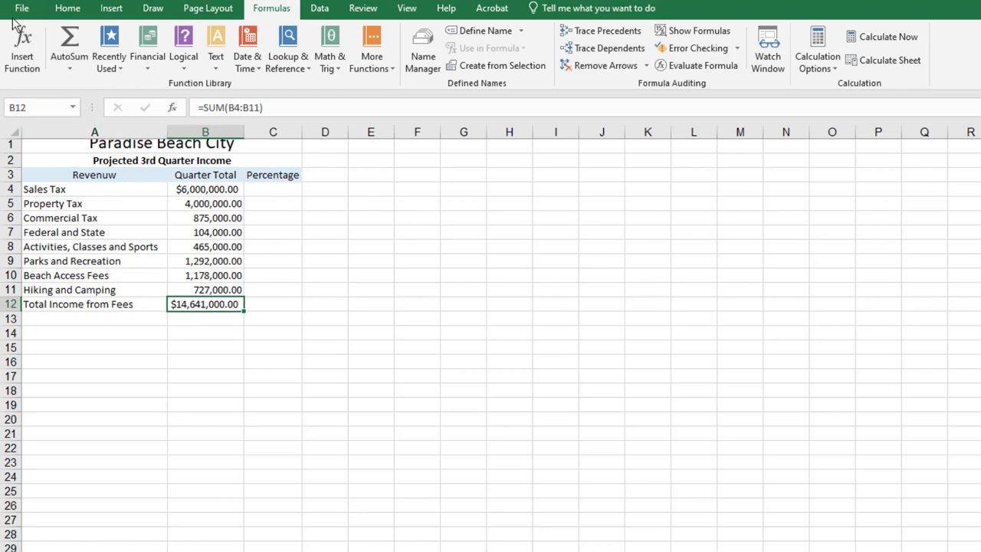
- Use Format Painter to copy A3's heading format onto the A12 label
{"action": "left_click", "coordinate": [68, 8]}
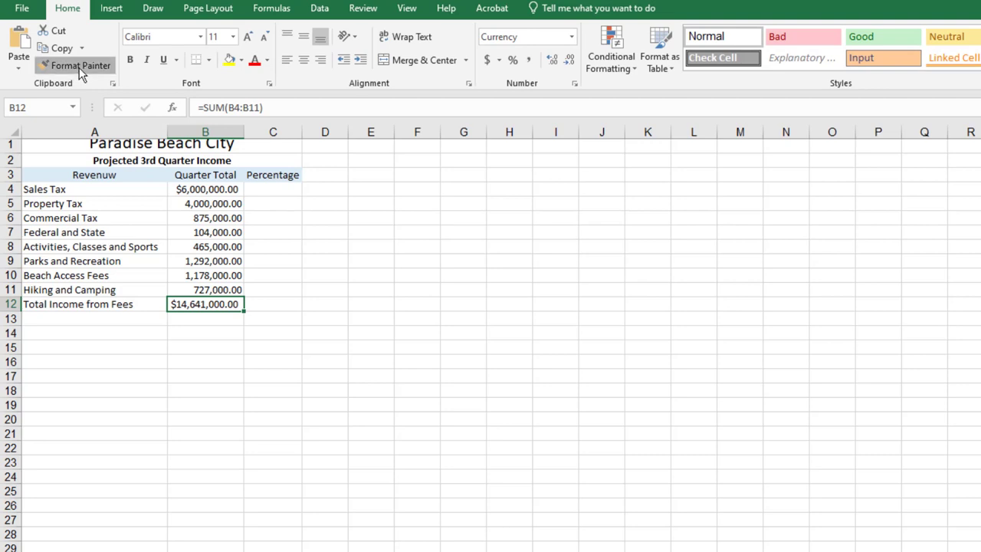
{"action": "left_click", "coordinate": [74, 65]}
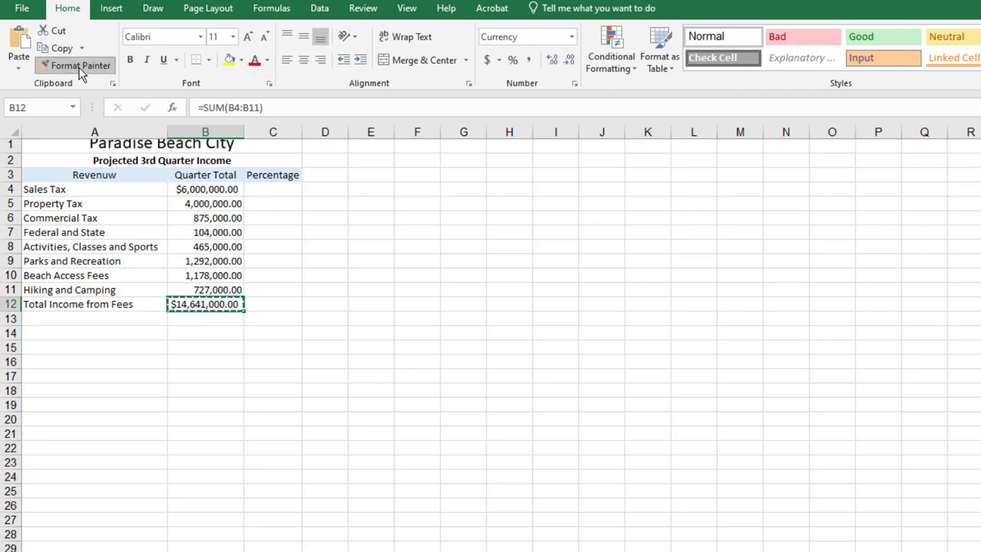
{"action": "left_click", "coordinate": [94, 175]}
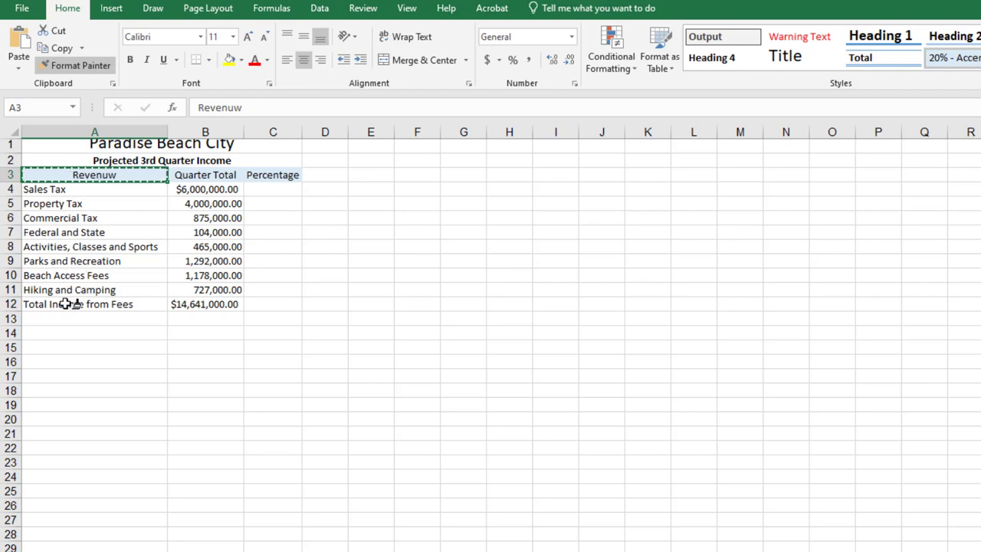
{"action": "left_click", "coordinate": [77, 304]}
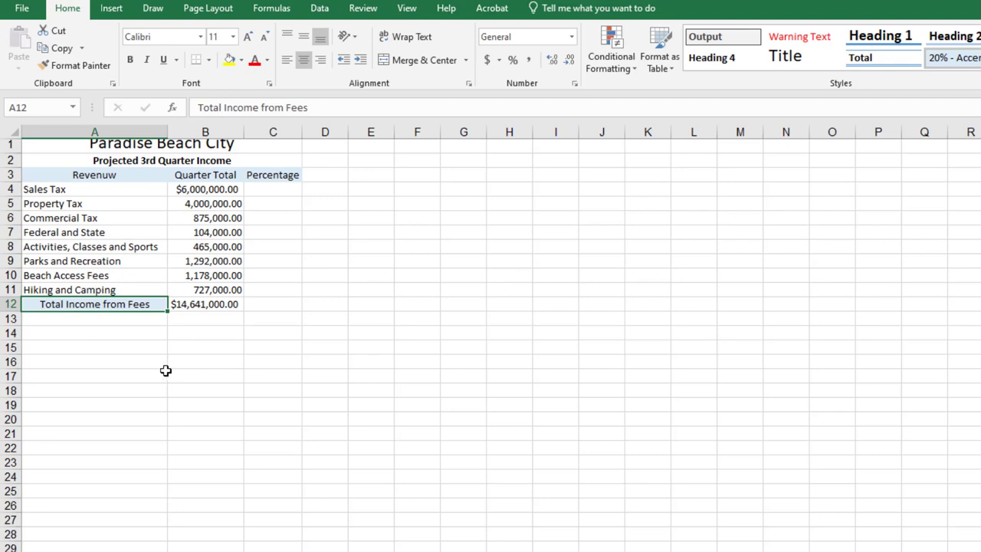
{"action": "mouse_move", "coordinate": [132, 289]}
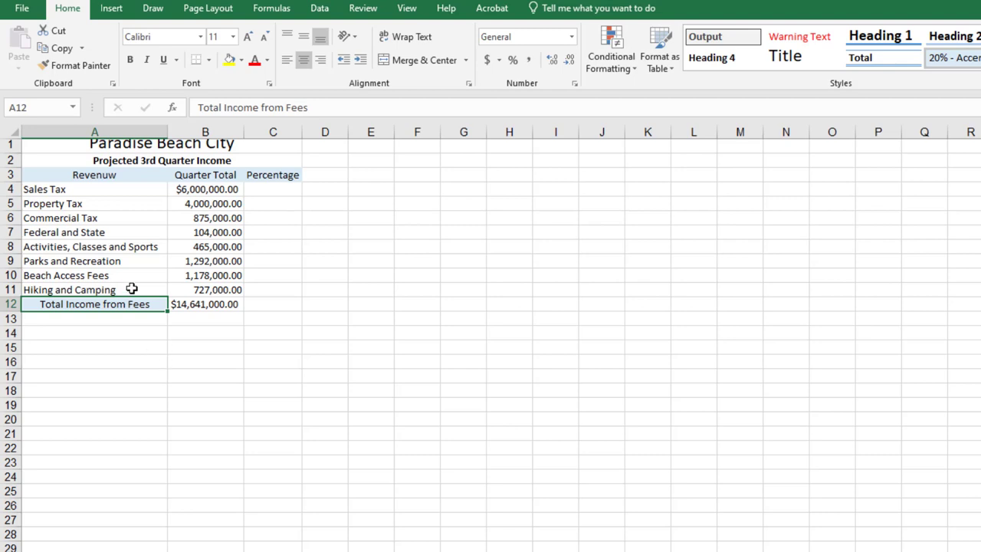
- Enter the formula =B4/B$12 in C4 for Sales Tax's share of income
{"action": "left_click", "coordinate": [273, 261]}
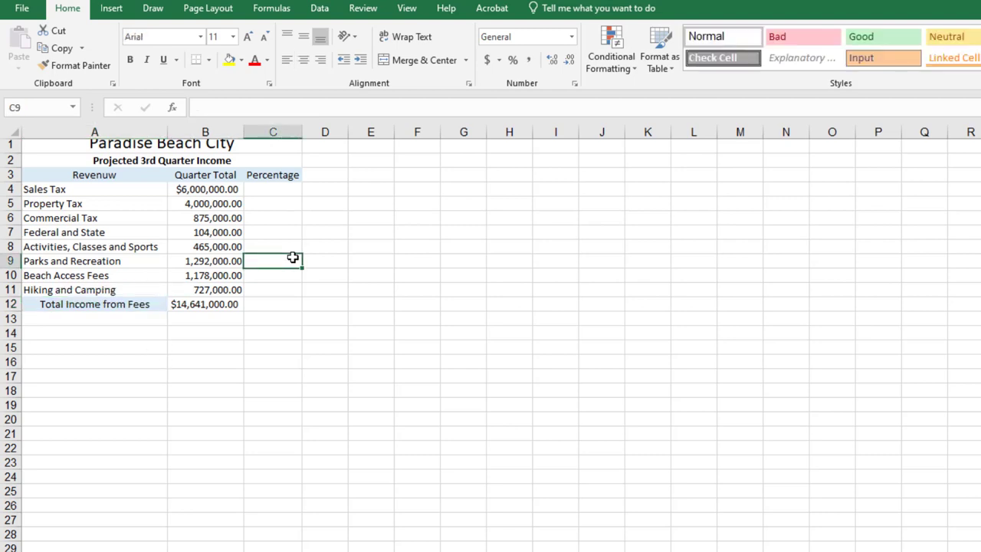
{"action": "left_click", "coordinate": [273, 188]}
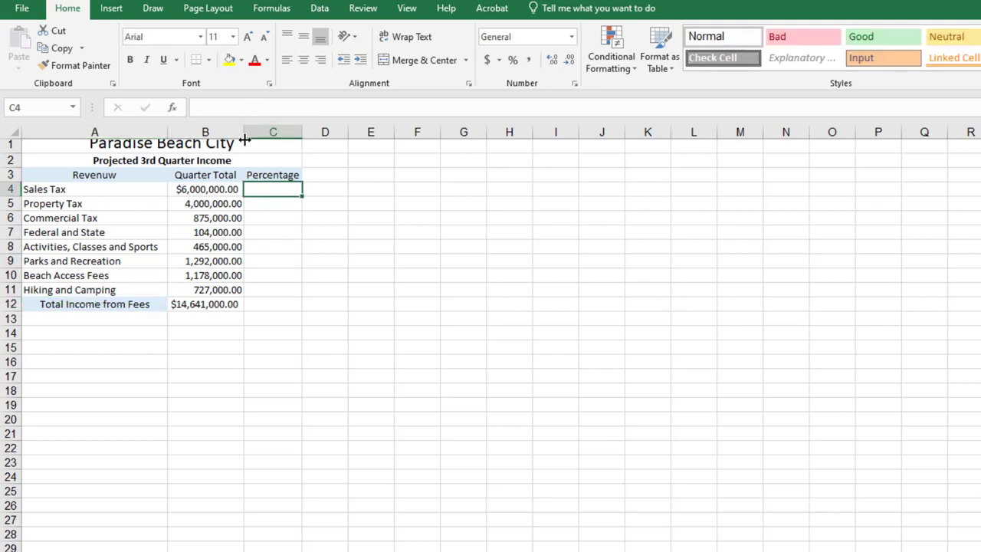
{"action": "type", "text": "=B4"}
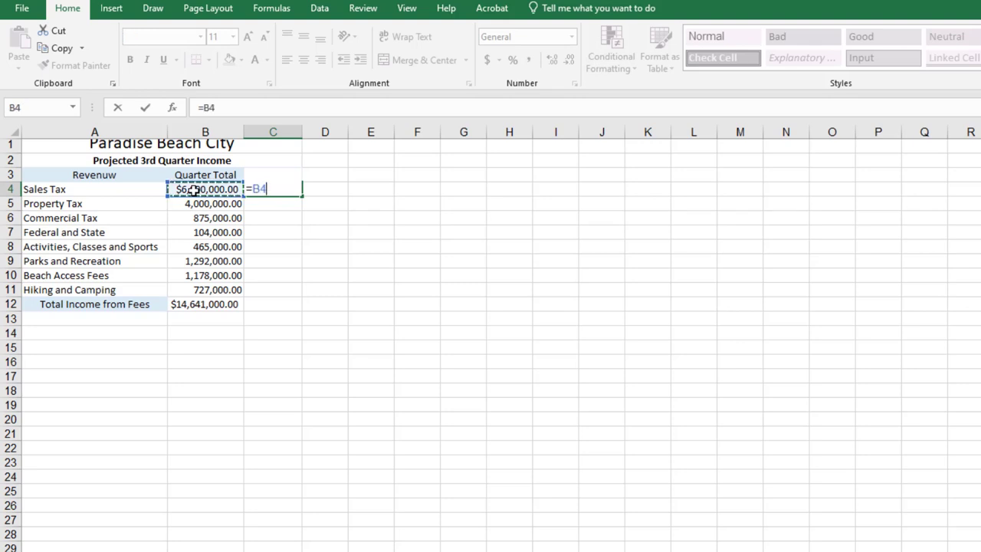
{"action": "type", "text": "/B$12"}
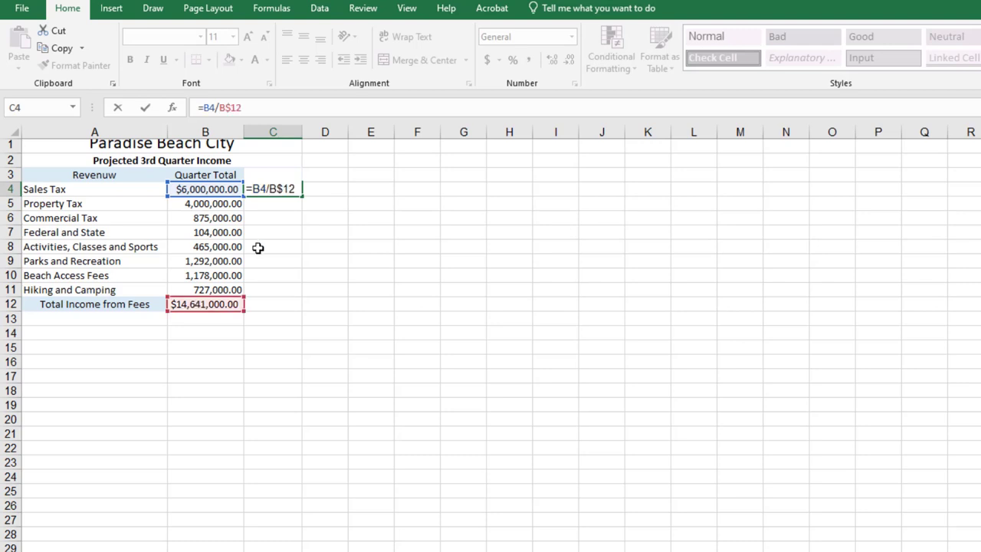
{"action": "mouse_move", "coordinate": [264, 200]}
{"action": "type", "text": "Percentage"}
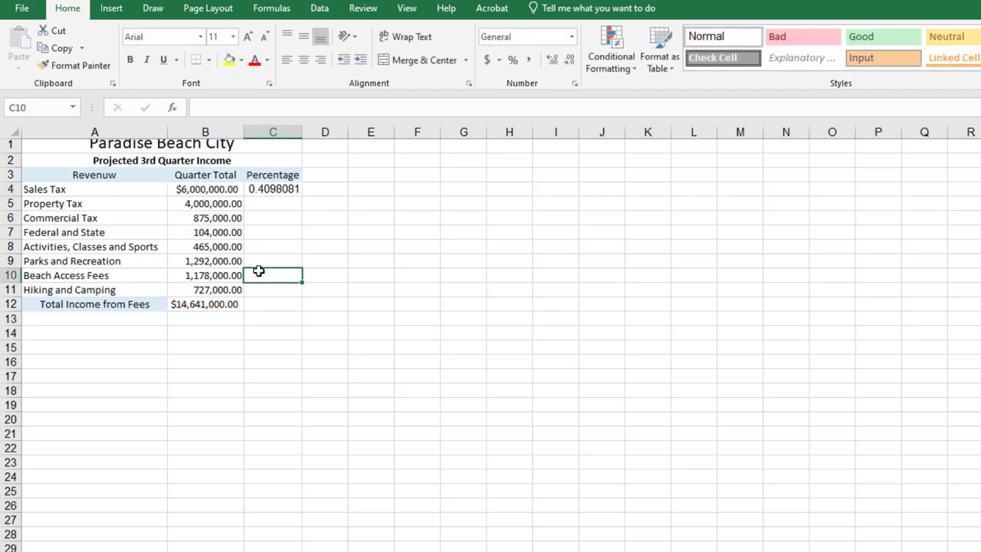
- Format C4 as a percentage with two decimals, showing 40.98%
{"action": "left_click", "coordinate": [273, 190]}
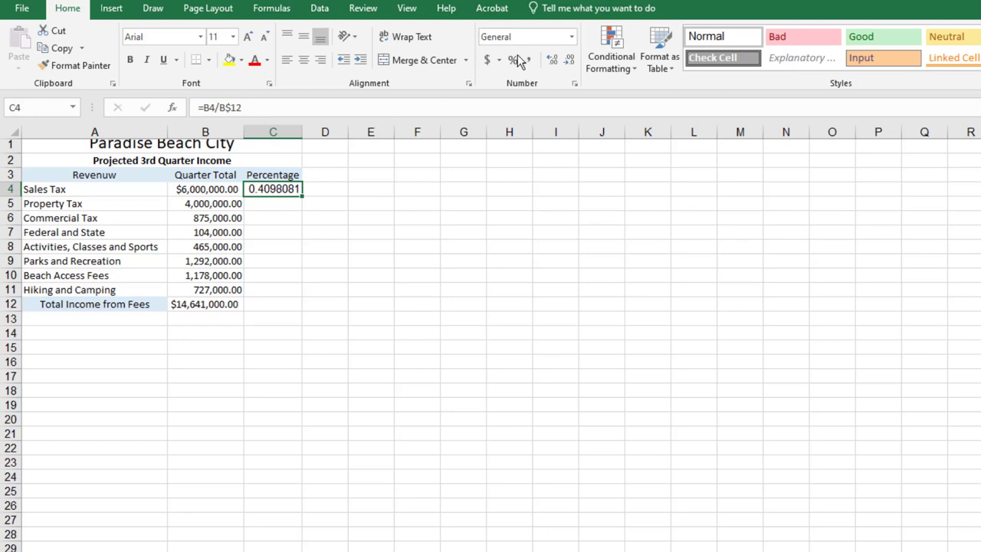
{"action": "left_click", "coordinate": [512, 60]}
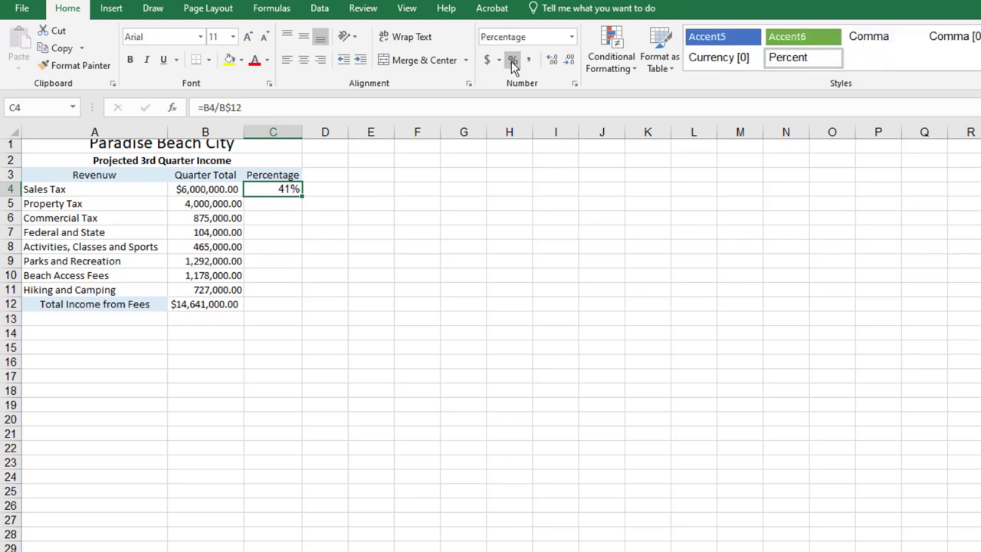
{"action": "left_click", "coordinate": [552, 60]}
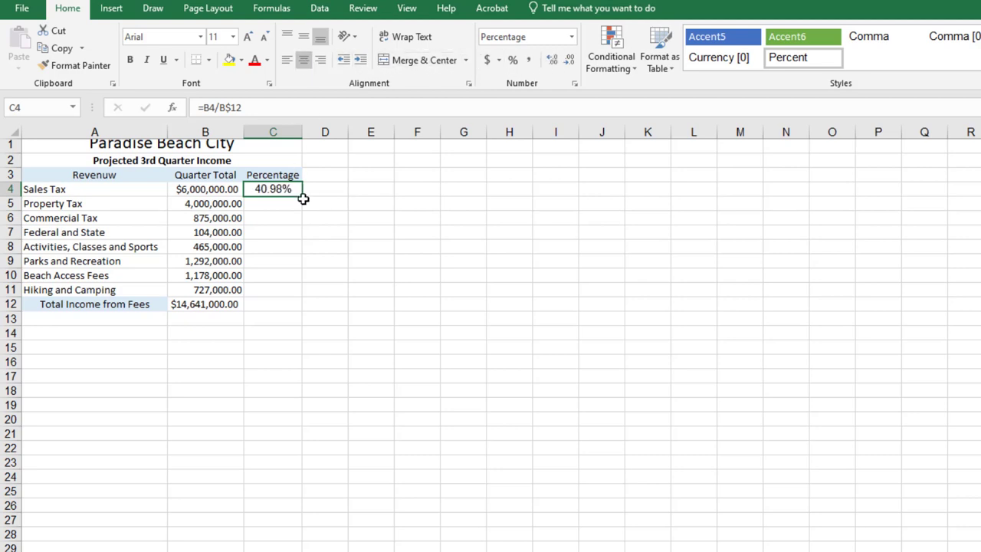
- Fill C4's formula down to C11, then select names A4:A11 with percentages C4:C11
{"action": "left_click_drag", "start_coordinate": [302, 197], "coordinate": [298, 303]}
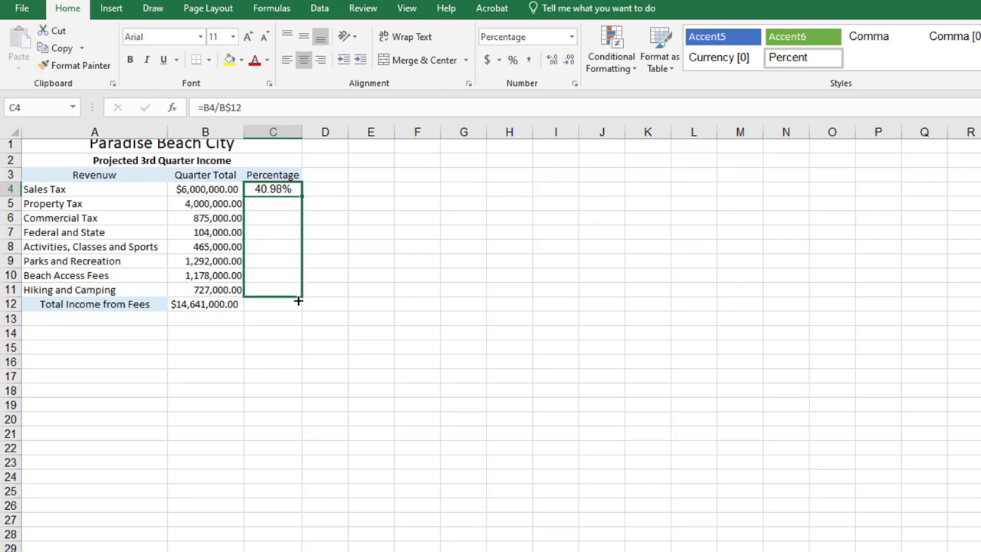
{"action": "left_click_drag", "start_coordinate": [298, 196], "coordinate": [298, 295]}
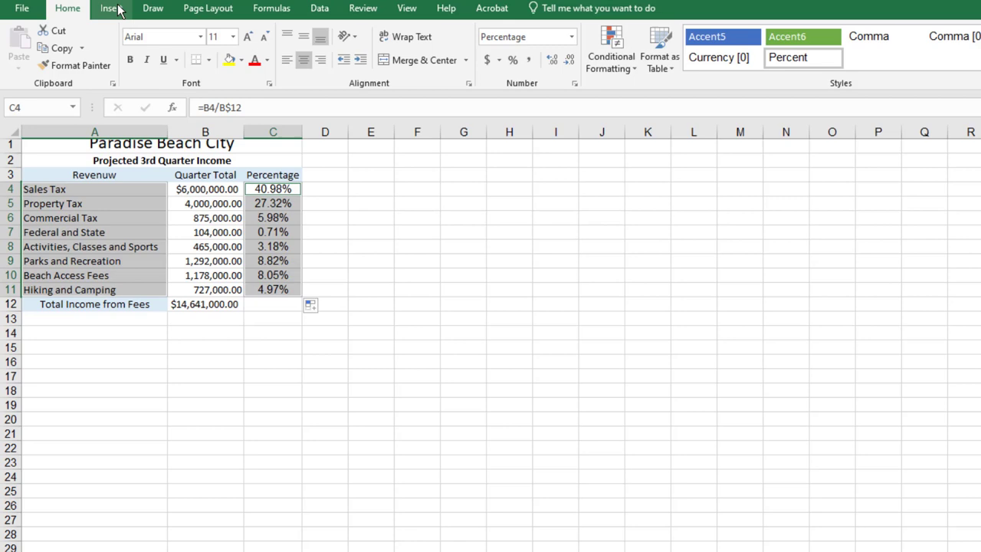
- Insert a 3-D Pie chart of the selected revenue names and percentages
{"action": "left_click", "coordinate": [111, 8]}
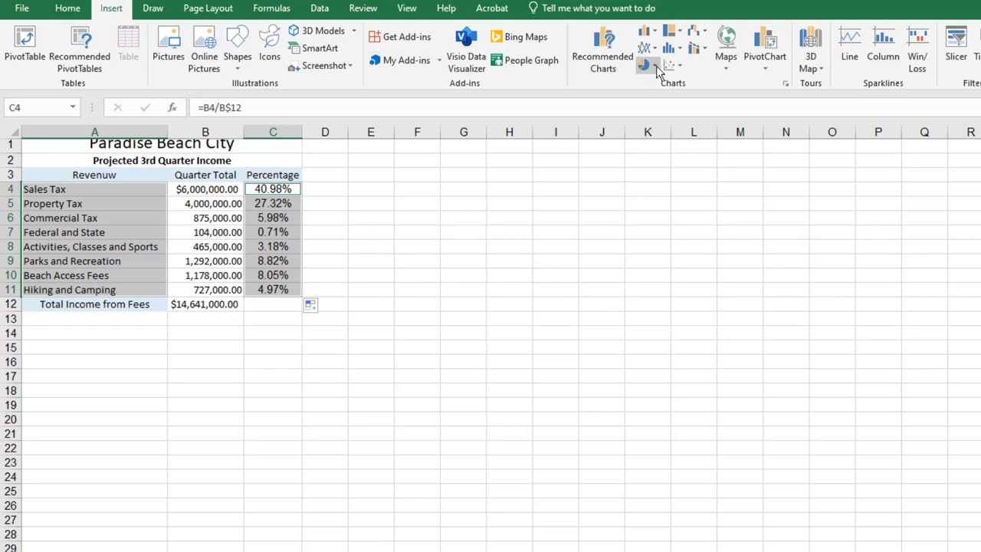
{"action": "left_click", "coordinate": [658, 172]}
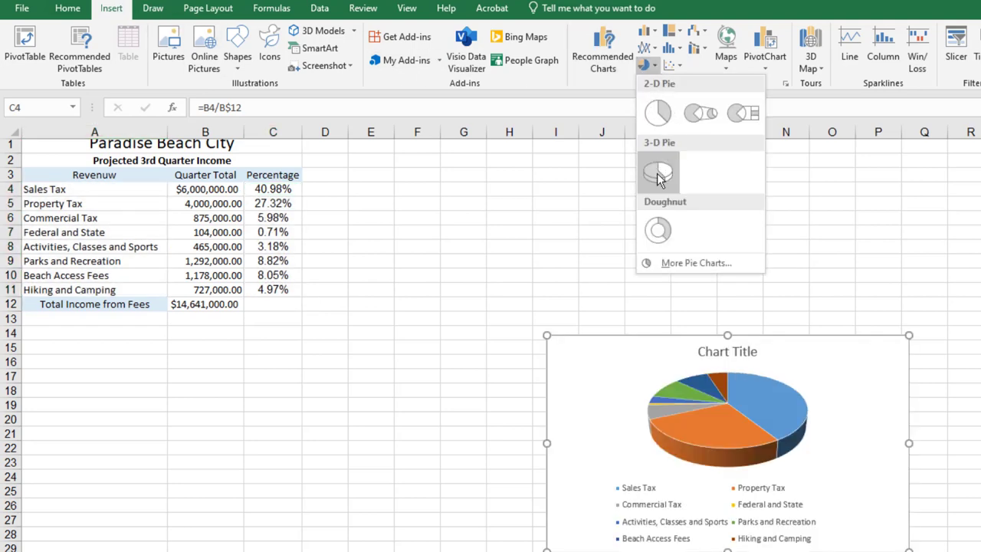
{"action": "mouse_move", "coordinate": [658, 172]}
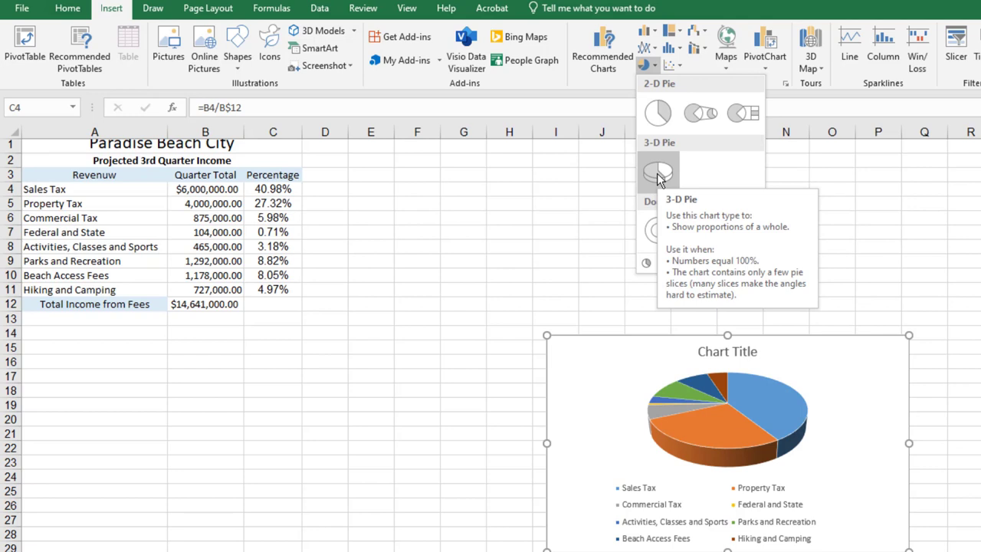
{"action": "left_click", "coordinate": [657, 170]}
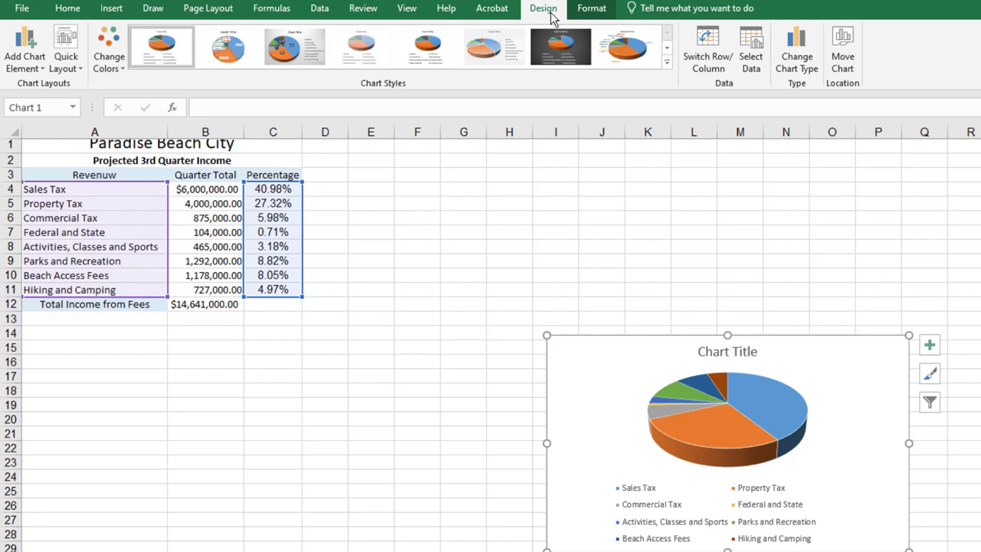
- Move the pie chart to a new chart sheet named Projected Revenue
{"action": "left_click", "coordinate": [841, 46]}
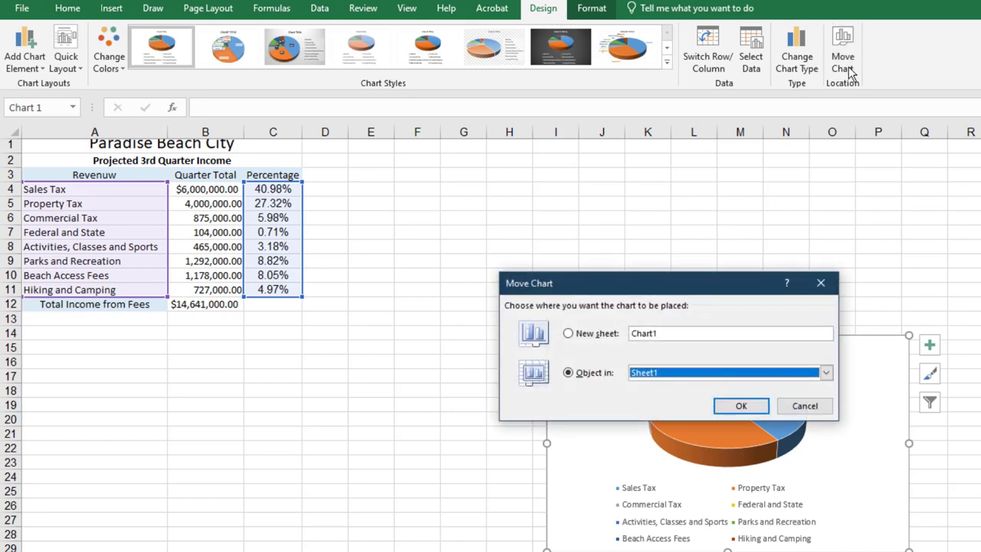
{"action": "mouse_move", "coordinate": [586, 212]}
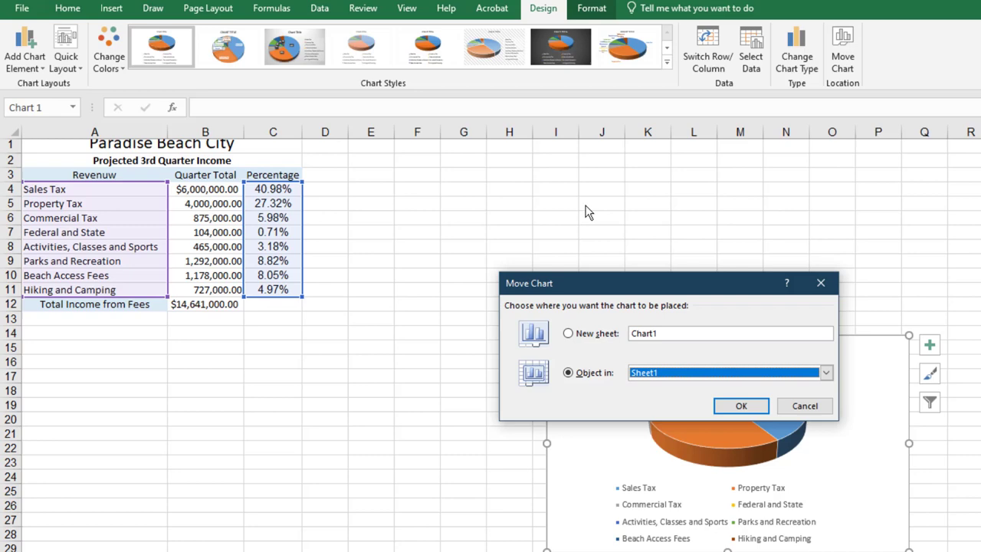
{"action": "left_click", "coordinate": [568, 333]}
{"action": "type", "text": "Projected Revenue"}
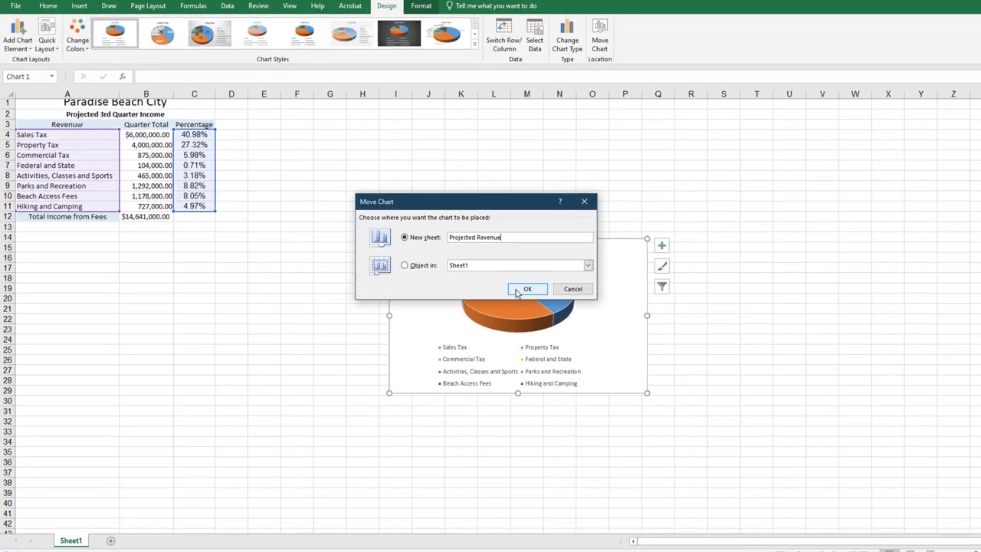
{"action": "left_click", "coordinate": [527, 289]}
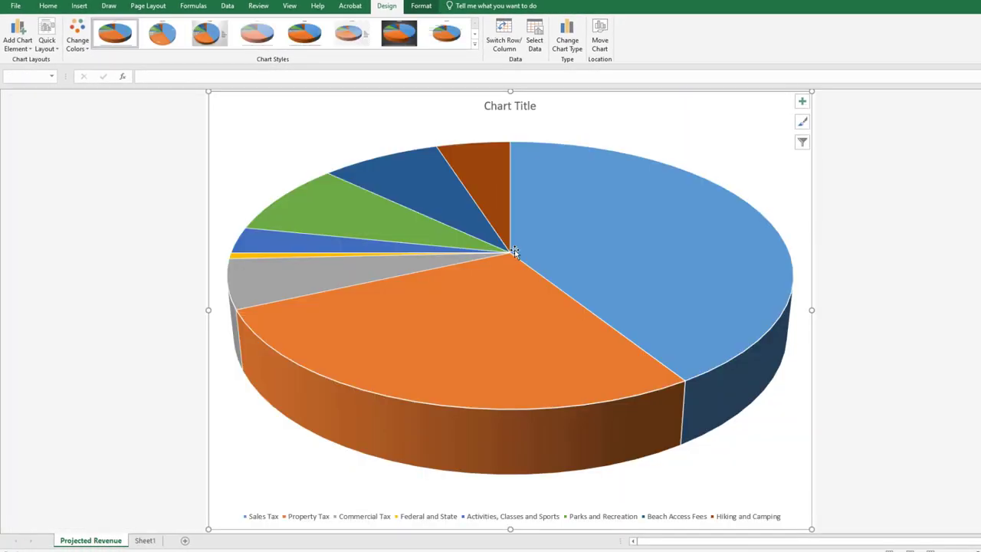
{"action": "mouse_move", "coordinate": [513, 147]}
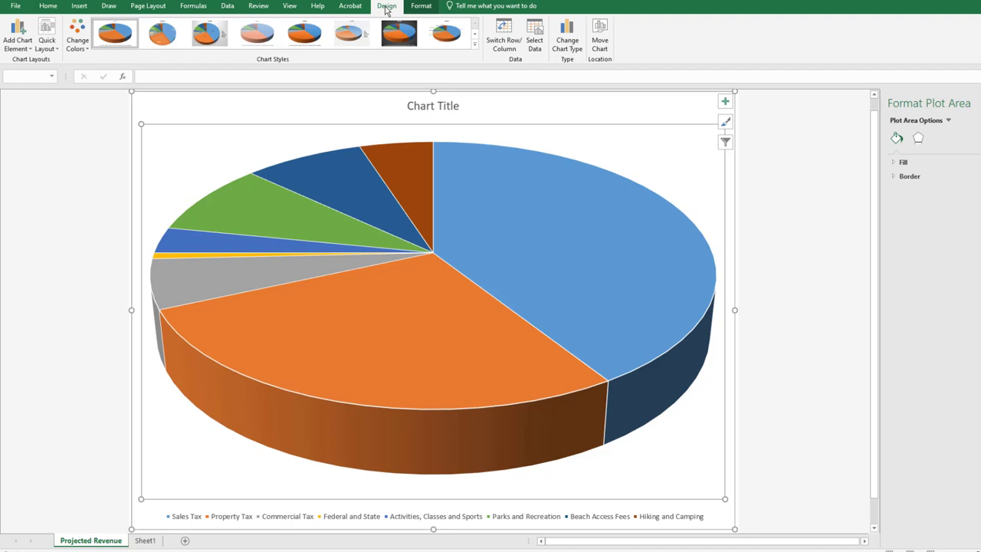
- Retitle the pie chart 'Sources of Revenue' and set the title font size to 36
{"action": "left_click", "coordinate": [17, 35]}
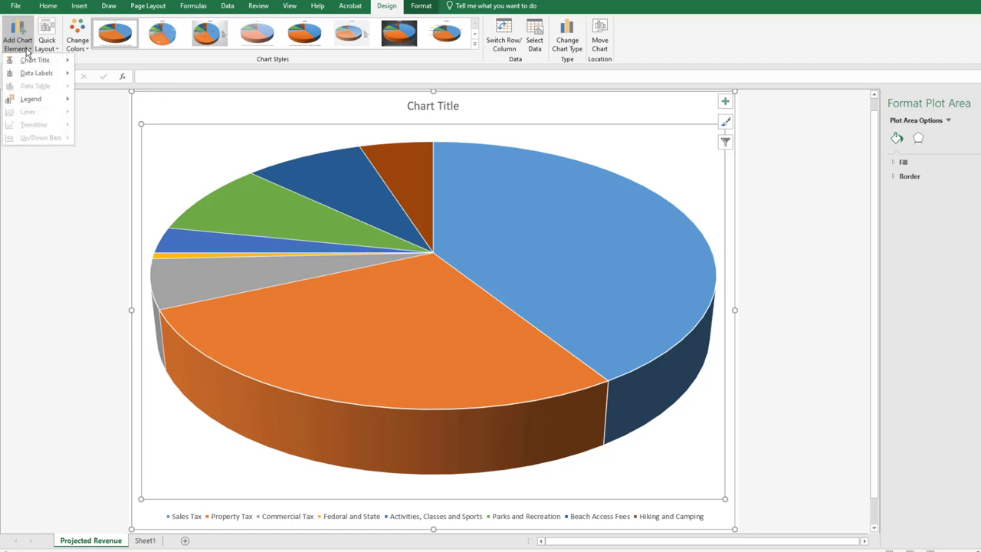
{"action": "left_click", "coordinate": [36, 59]}
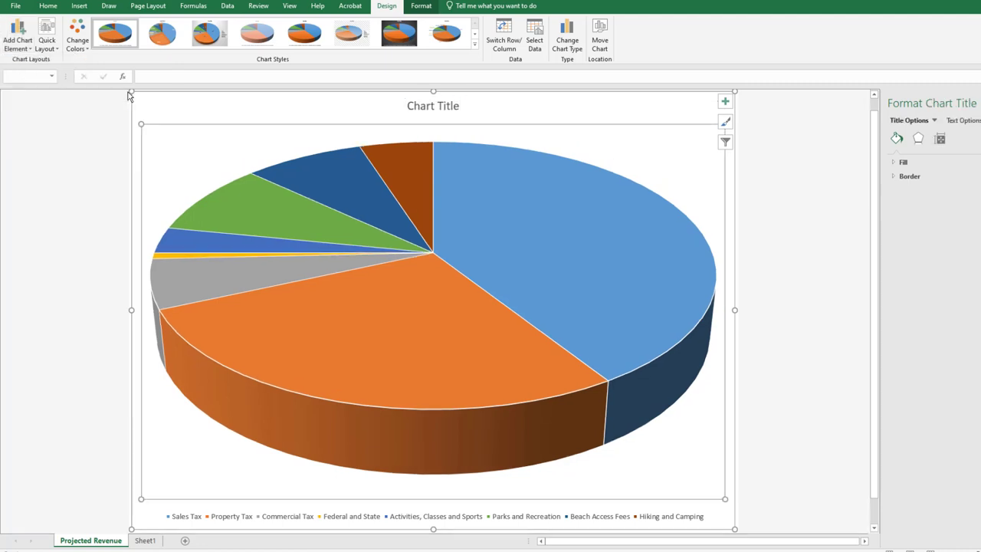
{"action": "left_click", "coordinate": [433, 106]}
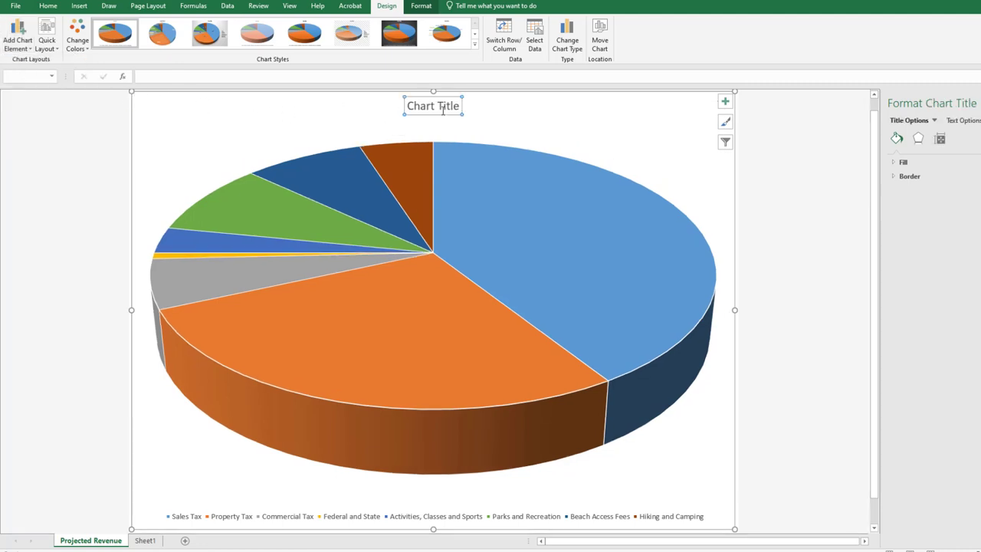
{"action": "type", "text": "Sources of Revenue"}
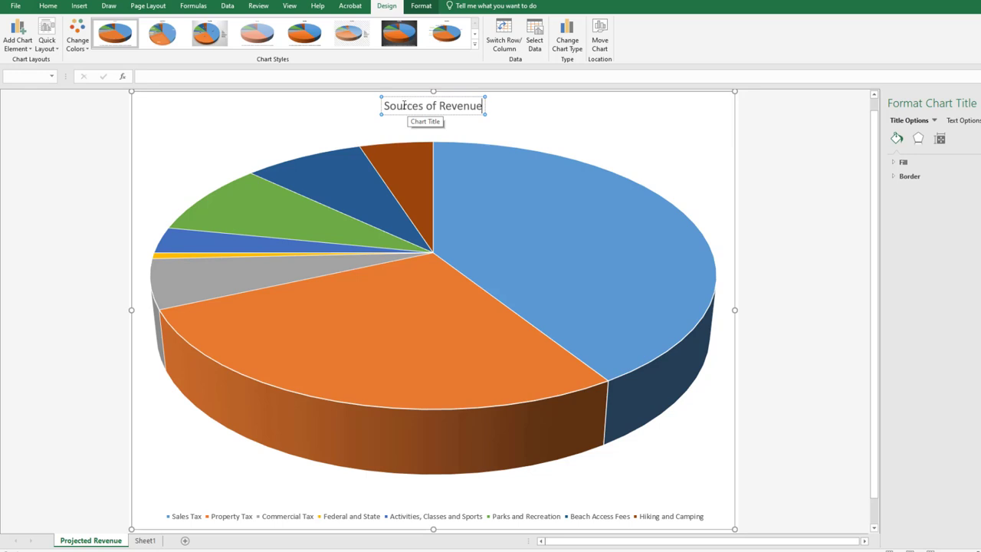
{"action": "left_click", "coordinate": [165, 25]}
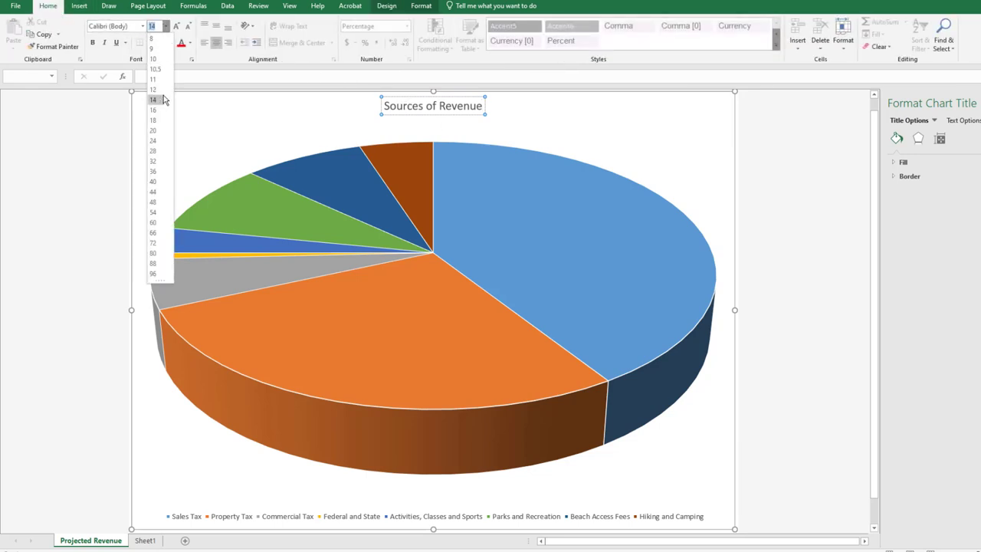
{"action": "left_click", "coordinate": [153, 171]}
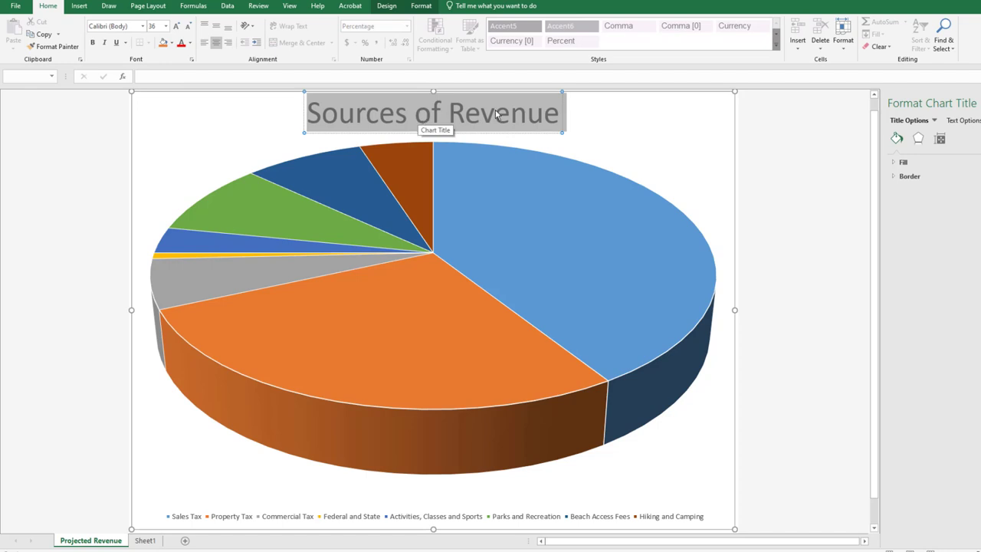
{"action": "mouse_move", "coordinate": [613, 109]}
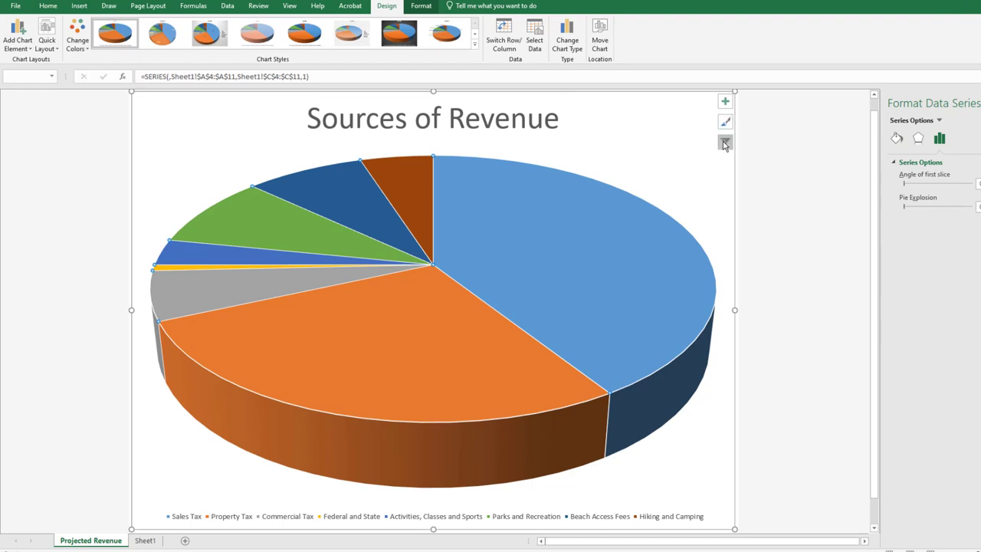
{"action": "mouse_move", "coordinate": [726, 102]}
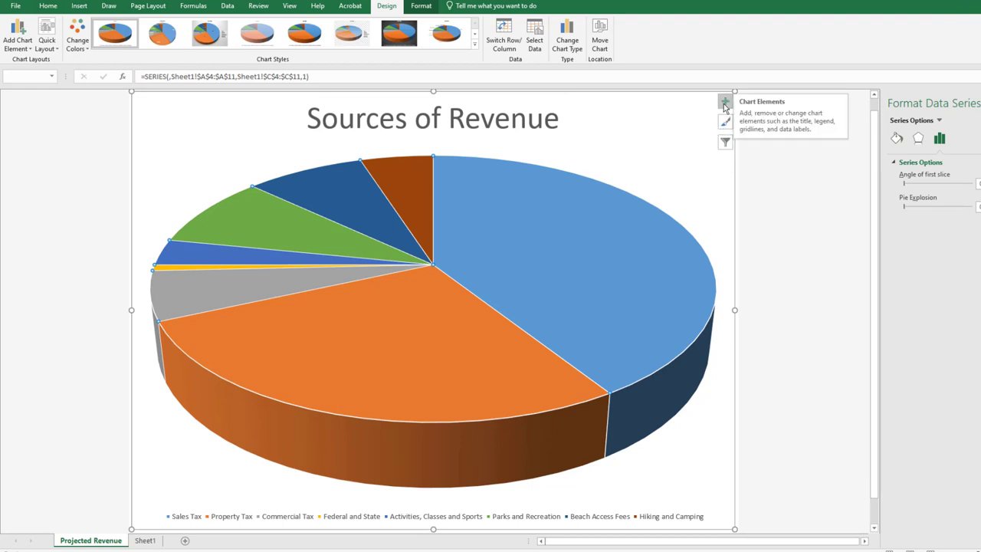
- Uncheck Legend under Chart Elements on the Projected Revenue pie chart
{"action": "left_click", "coordinate": [725, 102]}
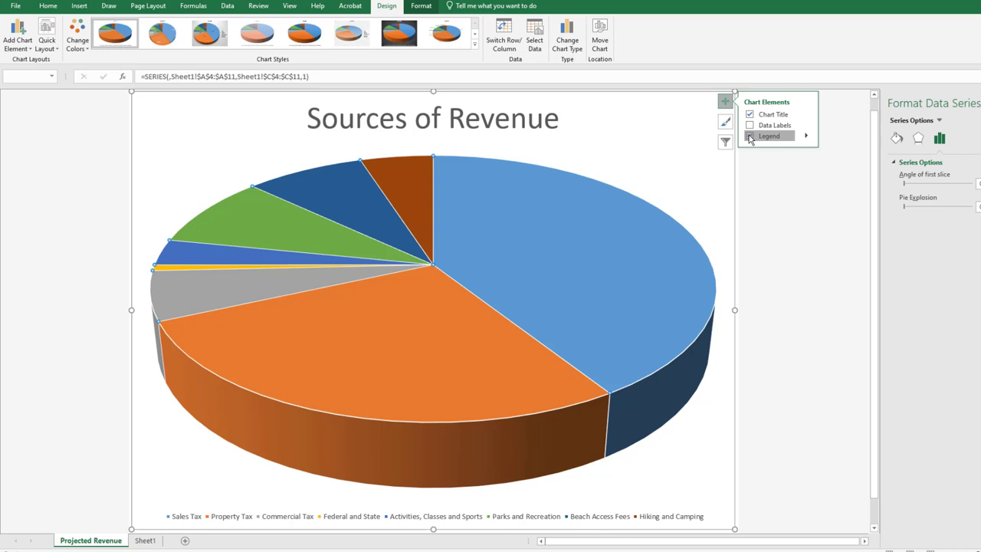
{"action": "left_click", "coordinate": [749, 136]}
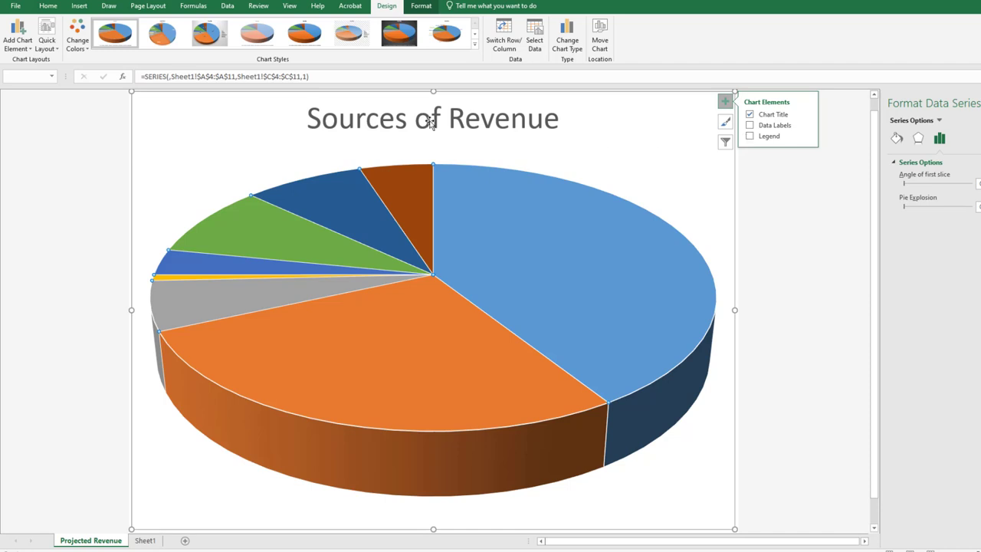
- Set the pie data labels to Category Name and Percentage, with no values or leader lines
{"action": "left_click", "coordinate": [17, 37]}
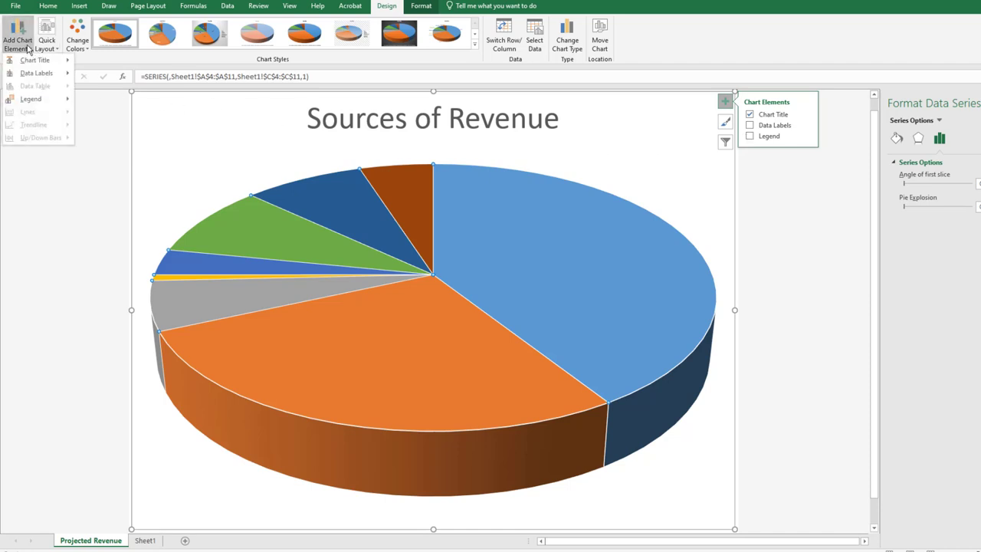
{"action": "left_click", "coordinate": [36, 73]}
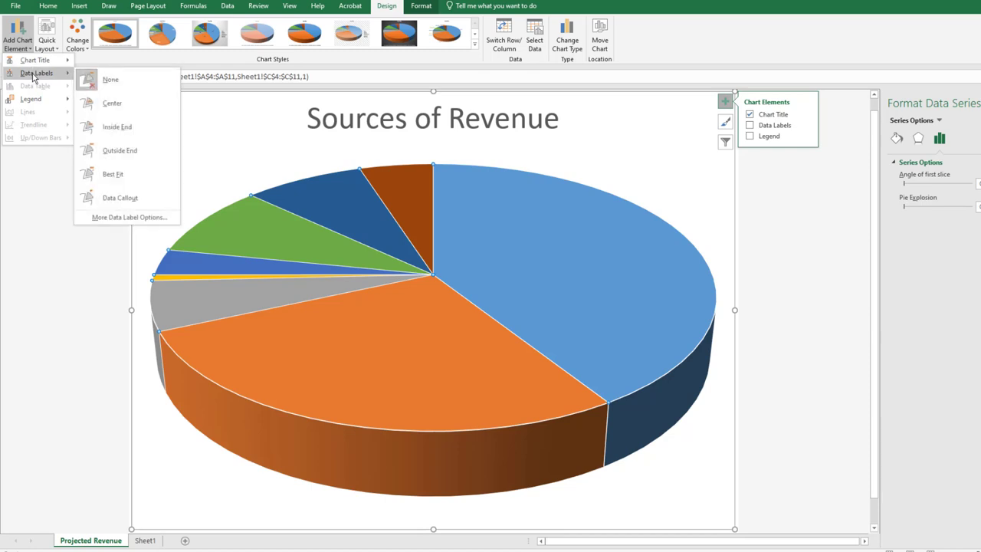
{"action": "mouse_move", "coordinate": [128, 217]}
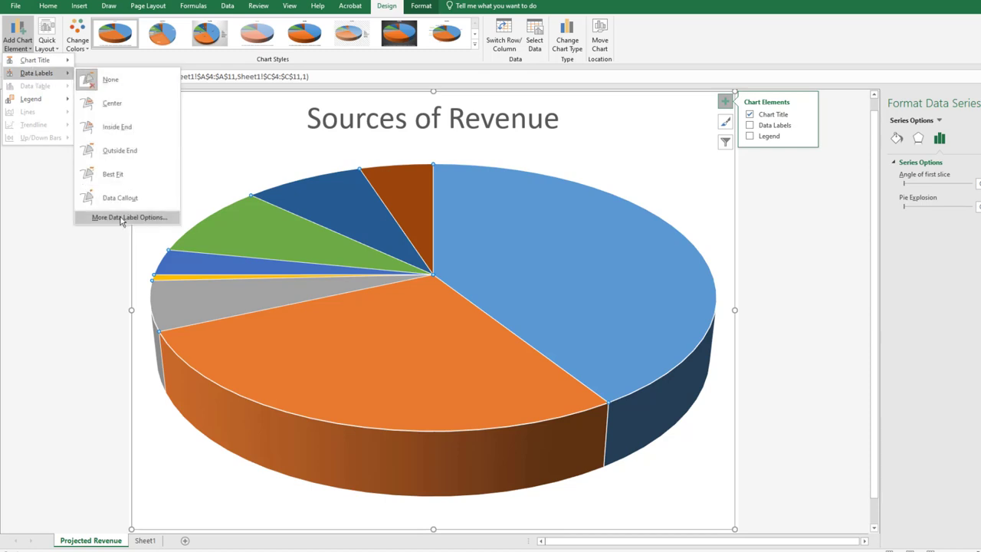
{"action": "left_click", "coordinate": [129, 217]}
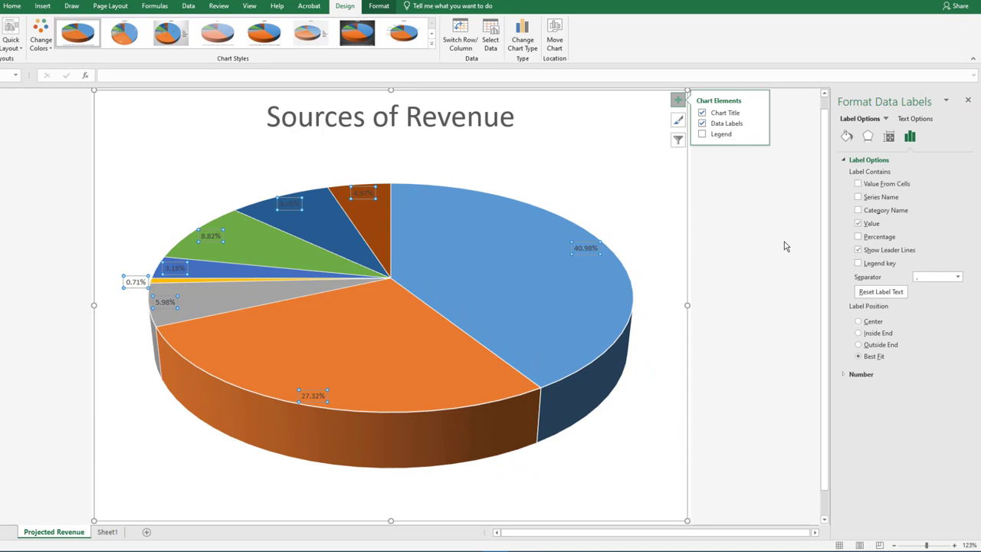
{"action": "mouse_move", "coordinate": [793, 244]}
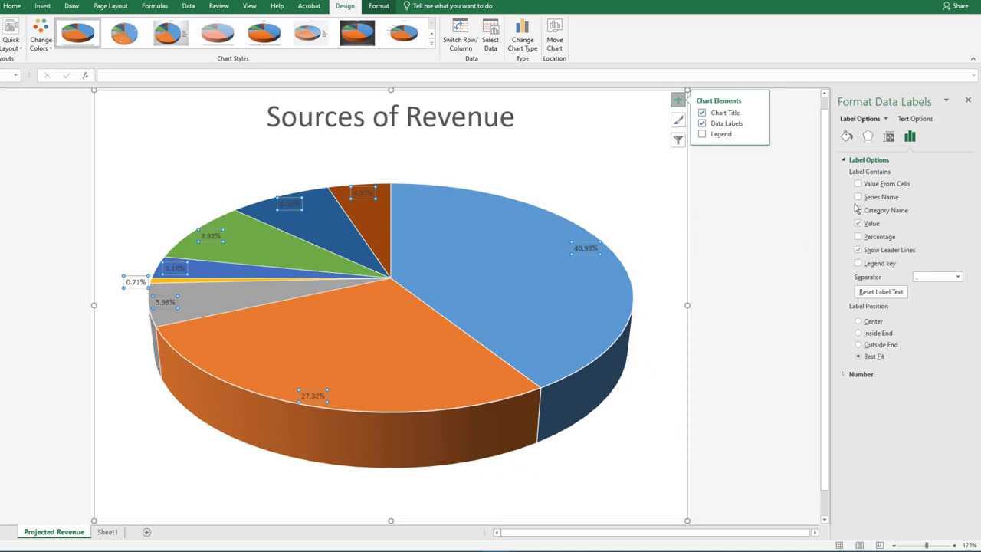
{"action": "left_click", "coordinate": [858, 210]}
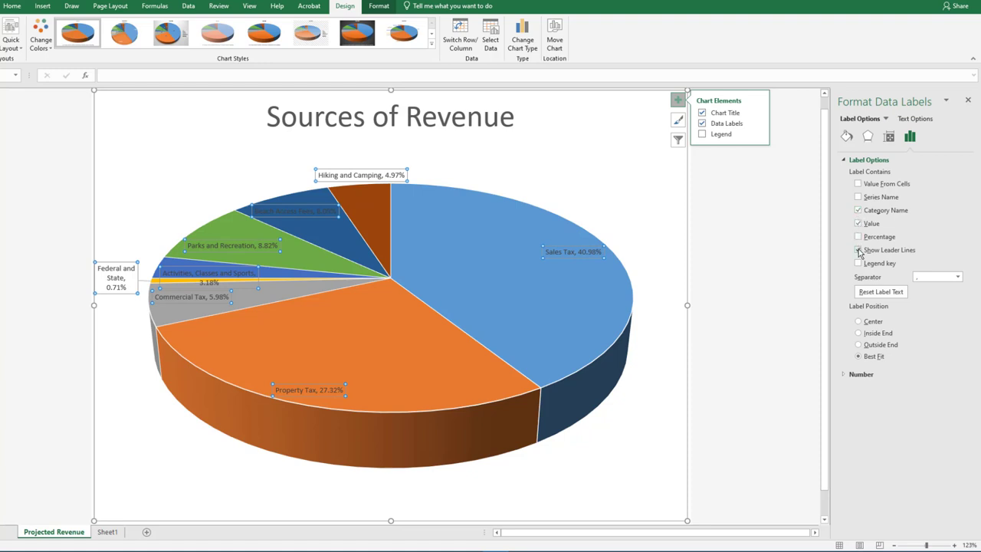
{"action": "left_click", "coordinate": [858, 250]}
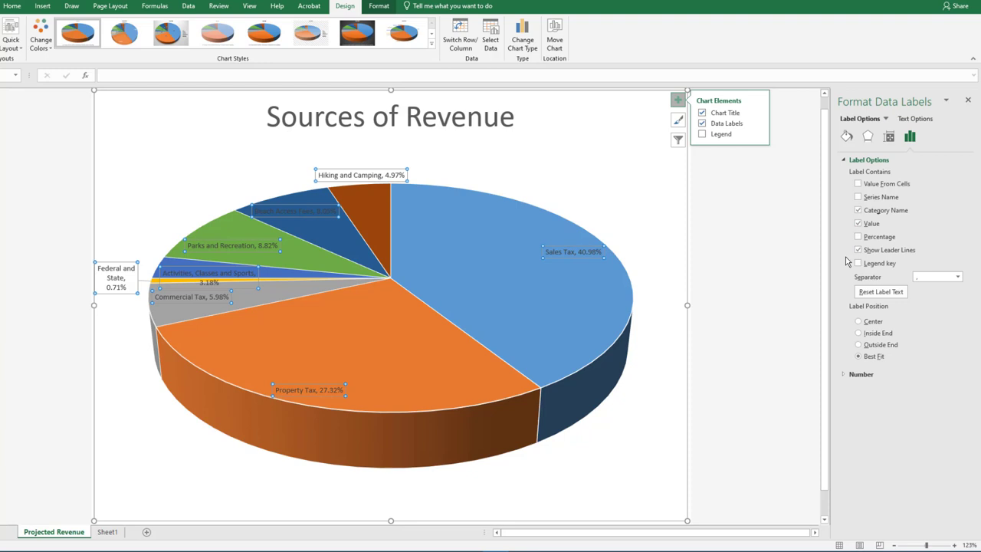
{"action": "left_click", "coordinate": [859, 357]}
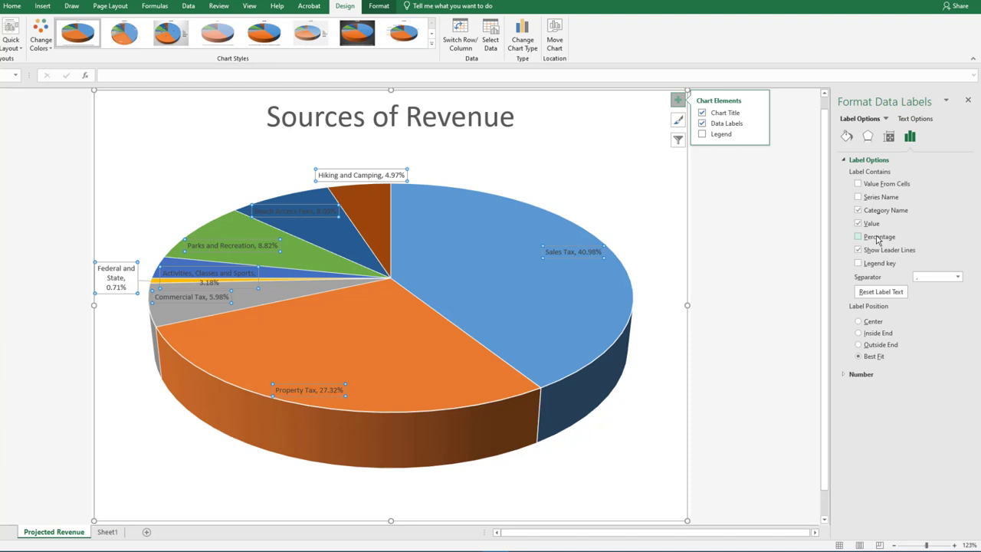
{"action": "left_click", "coordinate": [858, 236]}
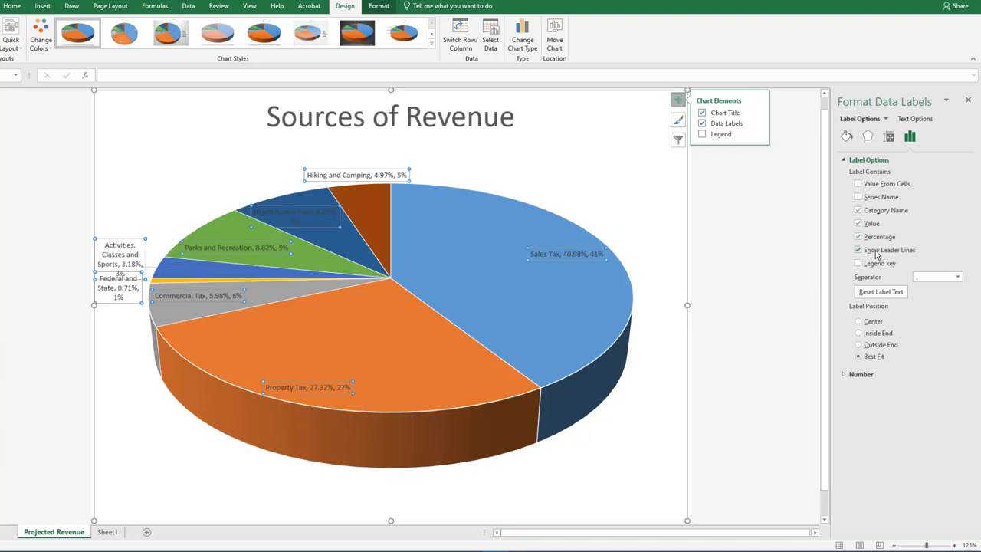
{"action": "left_click", "coordinate": [857, 223]}
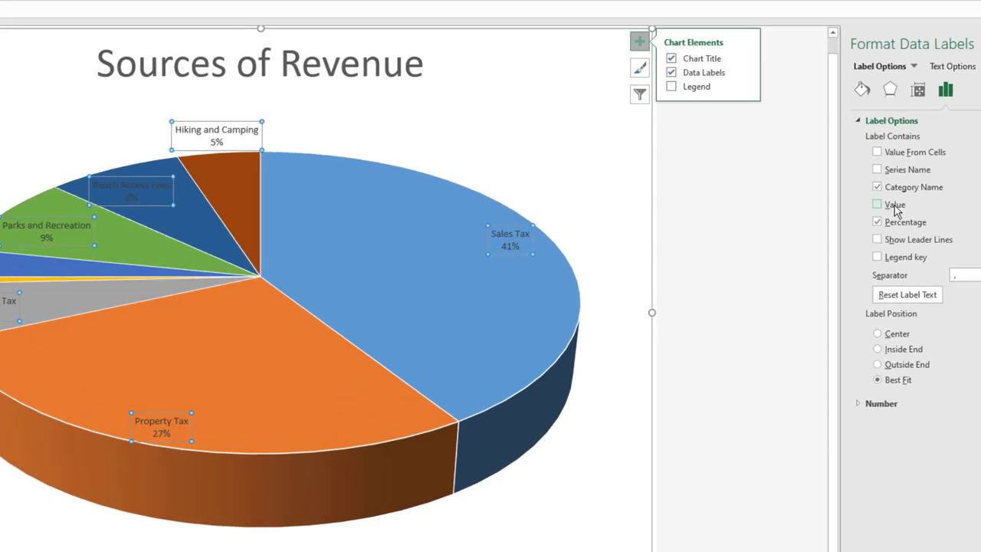
- Format the data label font as Small Caps at size 9.5
{"action": "right_click", "coordinate": [510, 240]}
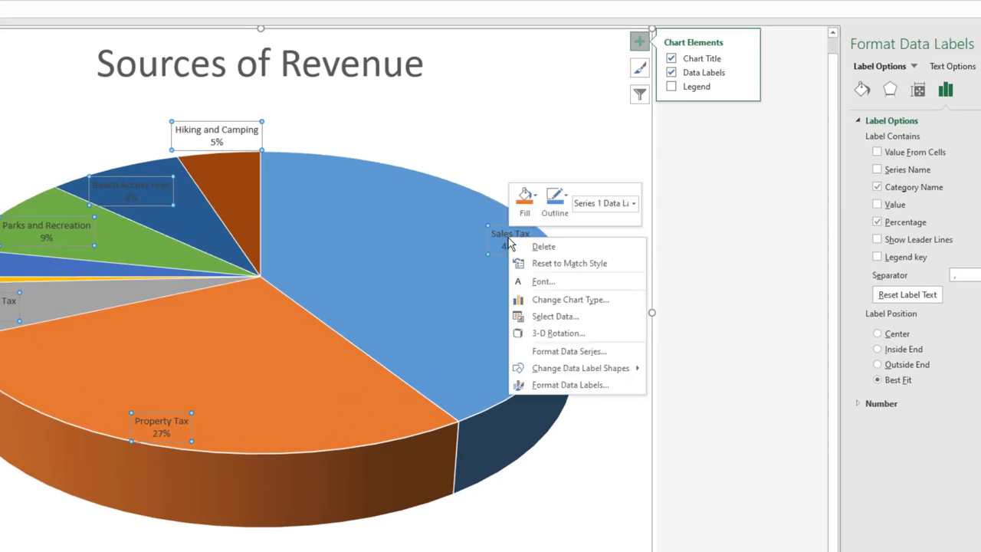
{"action": "left_click", "coordinate": [543, 281]}
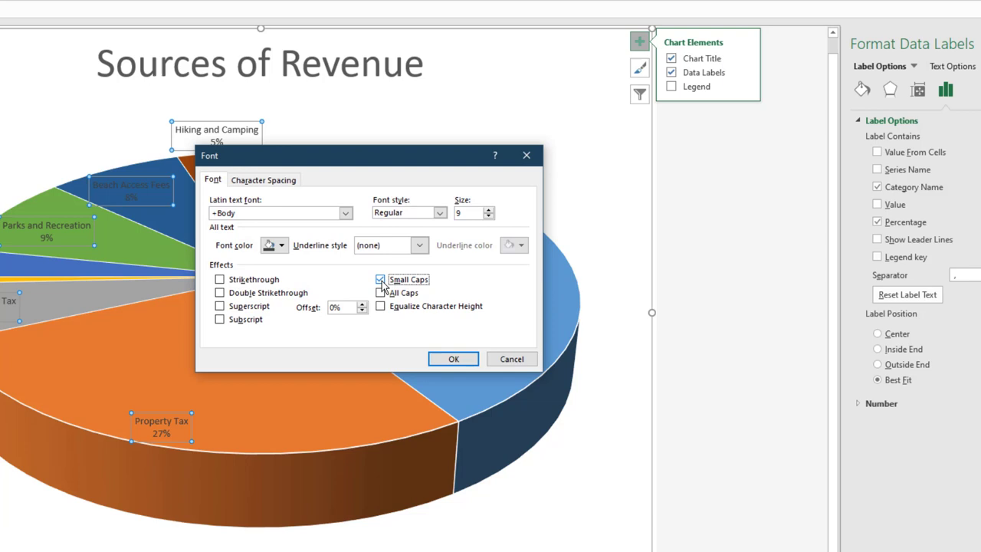
{"action": "left_click", "coordinate": [490, 208]}
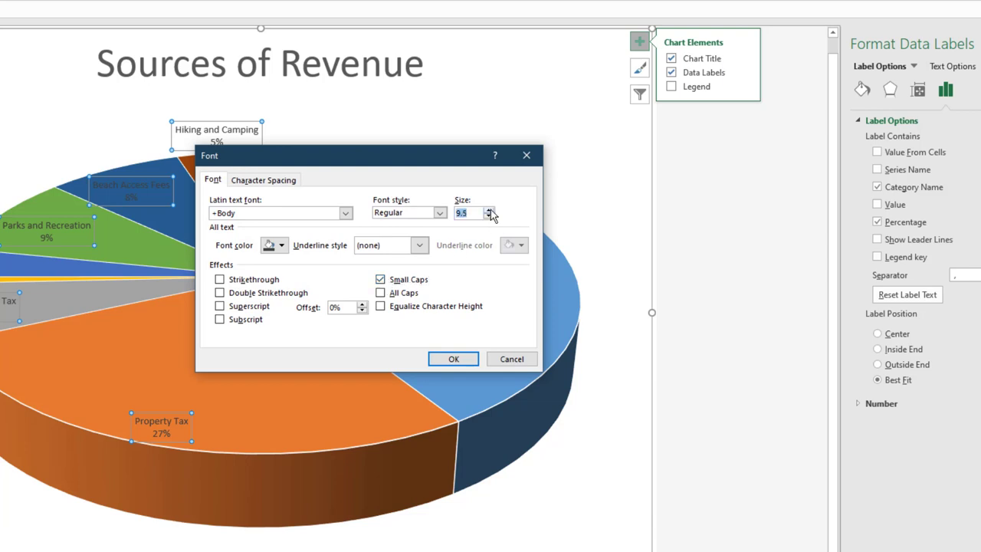
{"action": "left_click", "coordinate": [453, 359]}
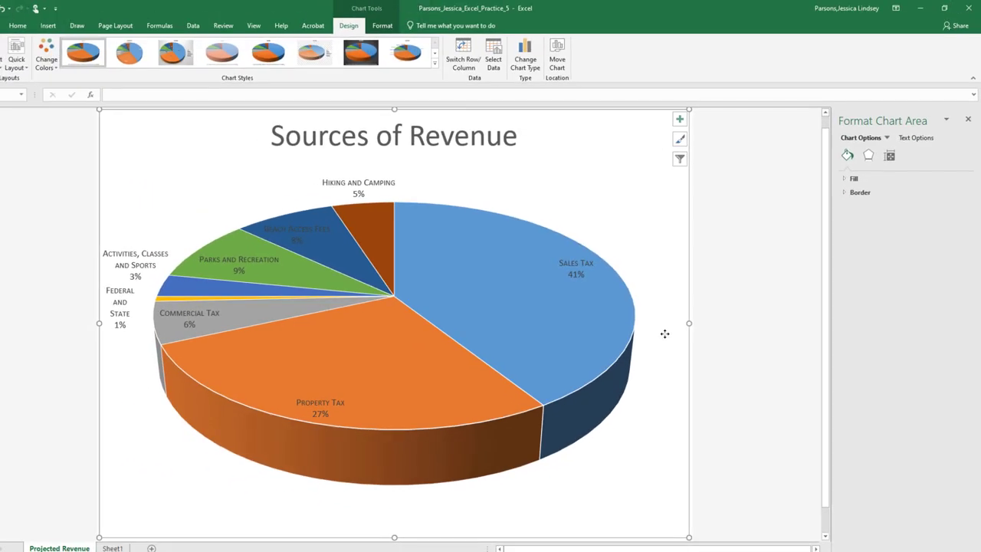
- Apply chart Style 8 from the Chart Styles gallery to the pie chart
{"action": "left_click", "coordinate": [435, 63]}
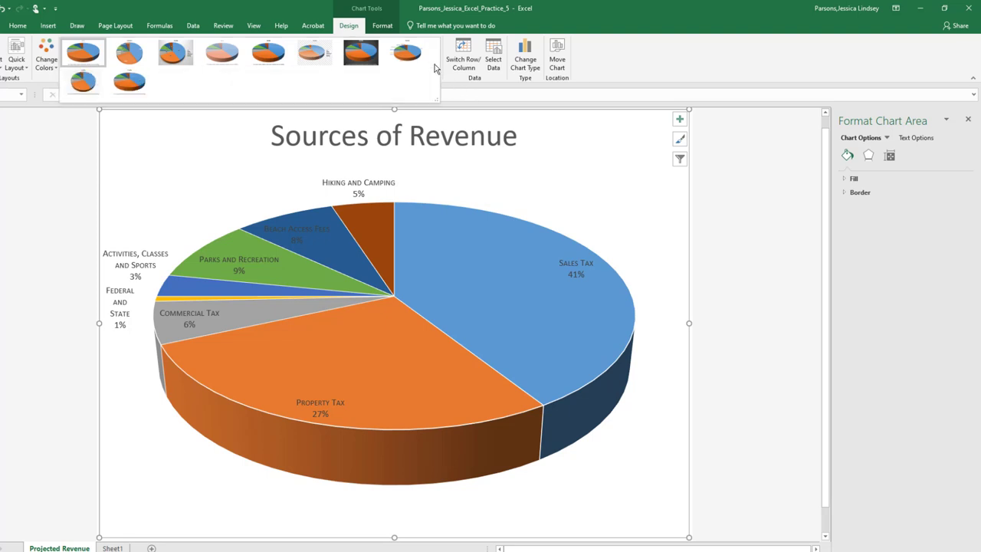
{"action": "left_click", "coordinate": [407, 52]}
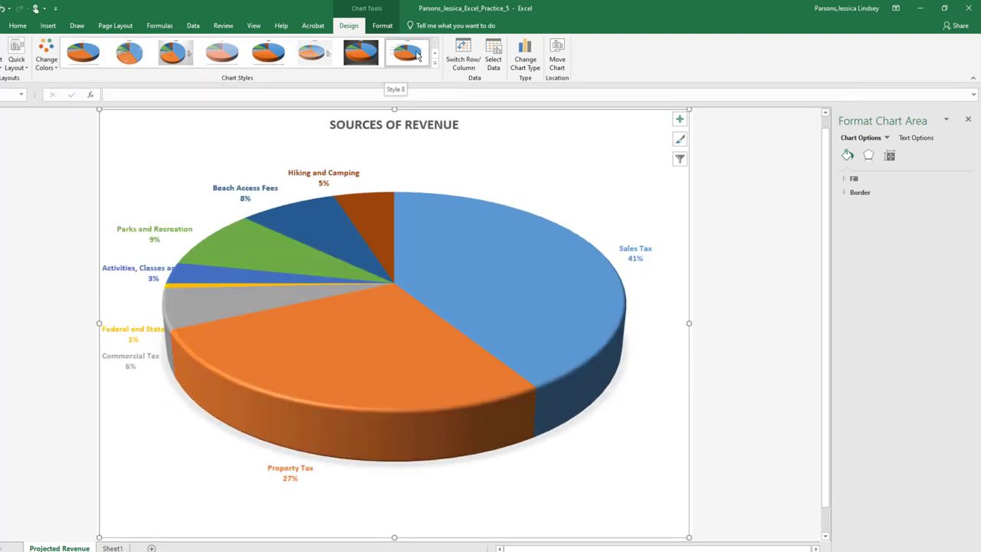
{"action": "left_click", "coordinate": [475, 270]}
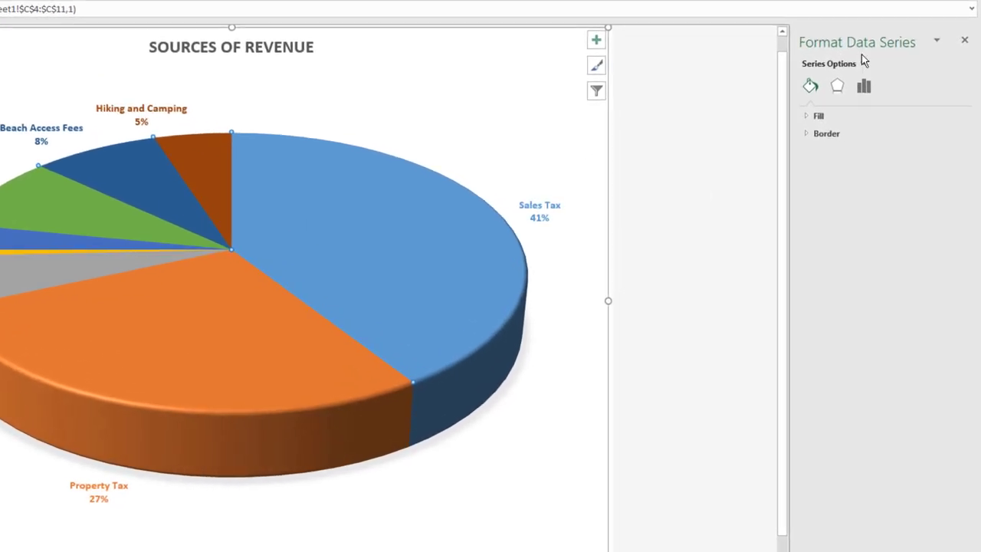
- Set the pie series' first slice angle to 220° and adjust pie explosion
{"action": "left_click", "coordinate": [863, 62]}
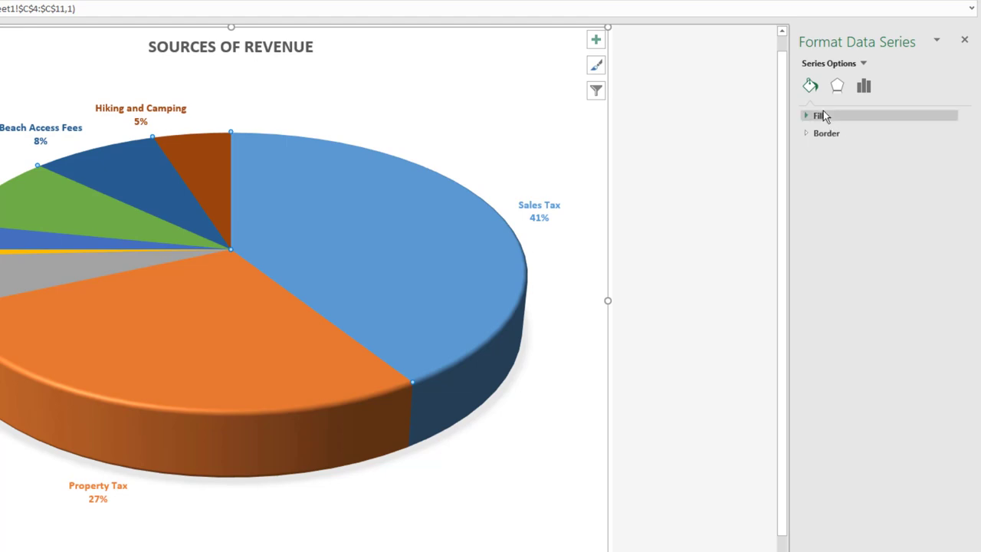
{"action": "left_click", "coordinate": [863, 86]}
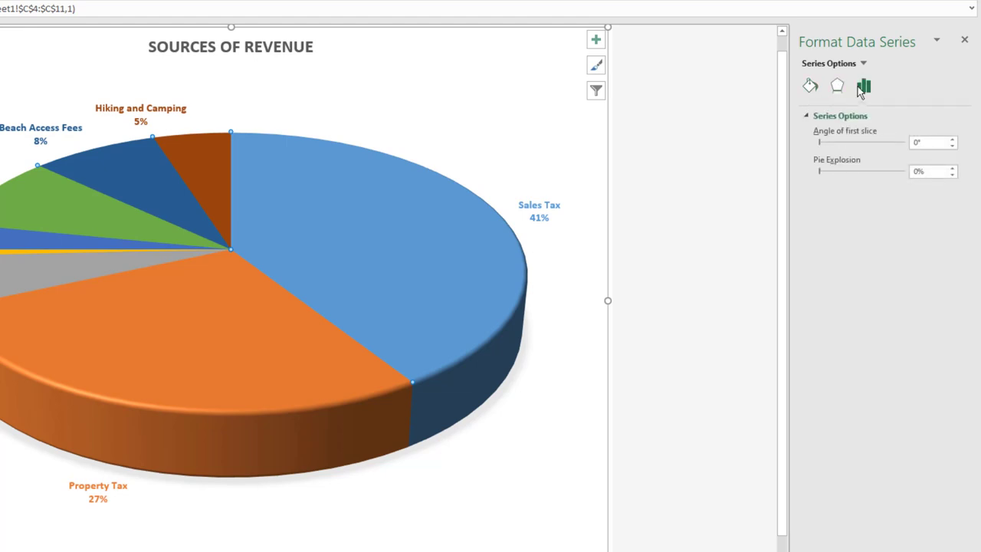
{"action": "left_click", "coordinate": [927, 143]}
{"action": "type", "text": "220"}
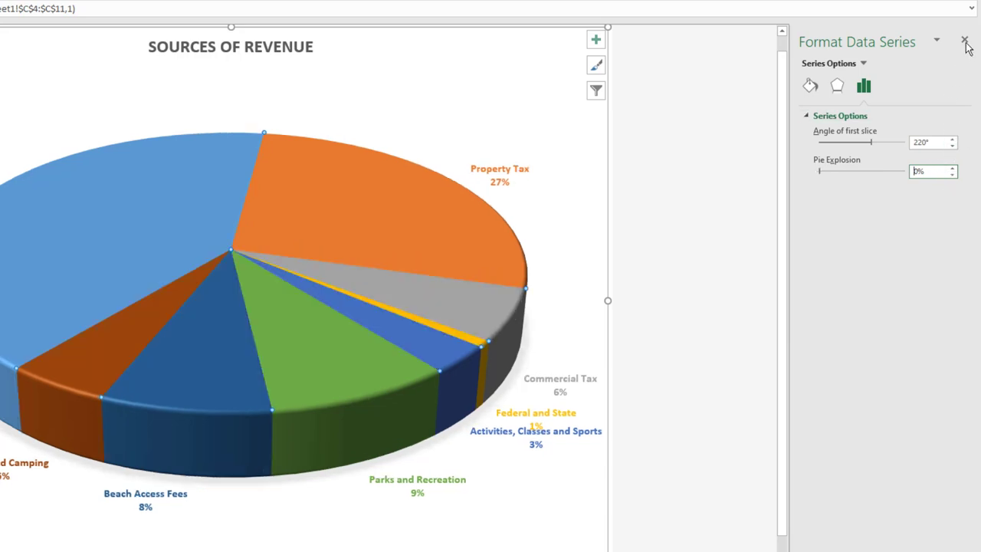
{"action": "left_click", "coordinate": [965, 39]}
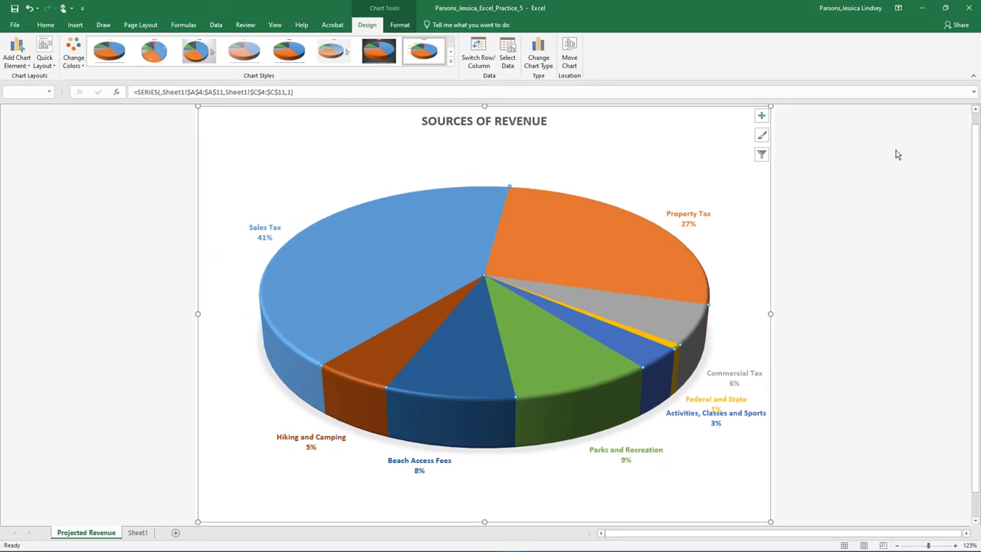
{"action": "left_click", "coordinate": [138, 532]}
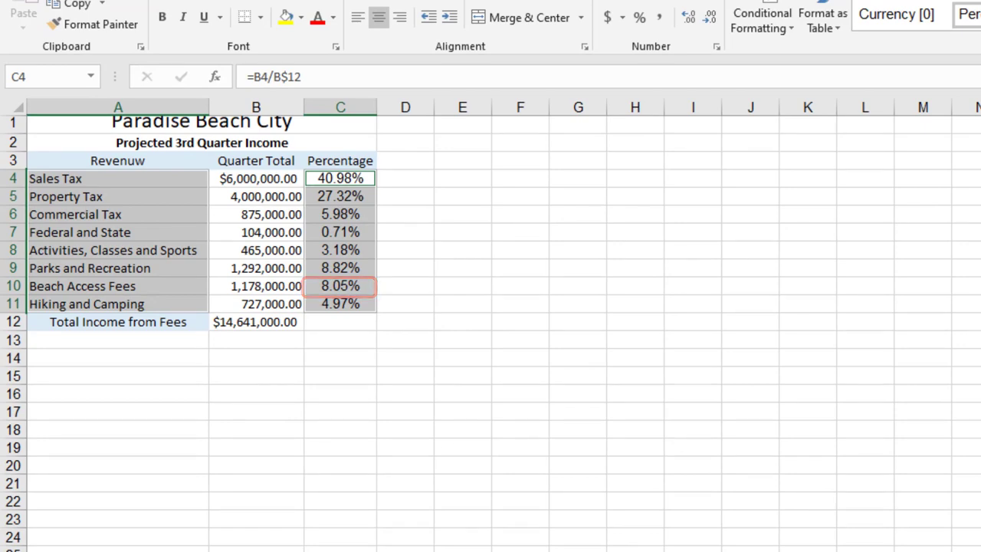
{"action": "left_click", "coordinate": [100, 544]}
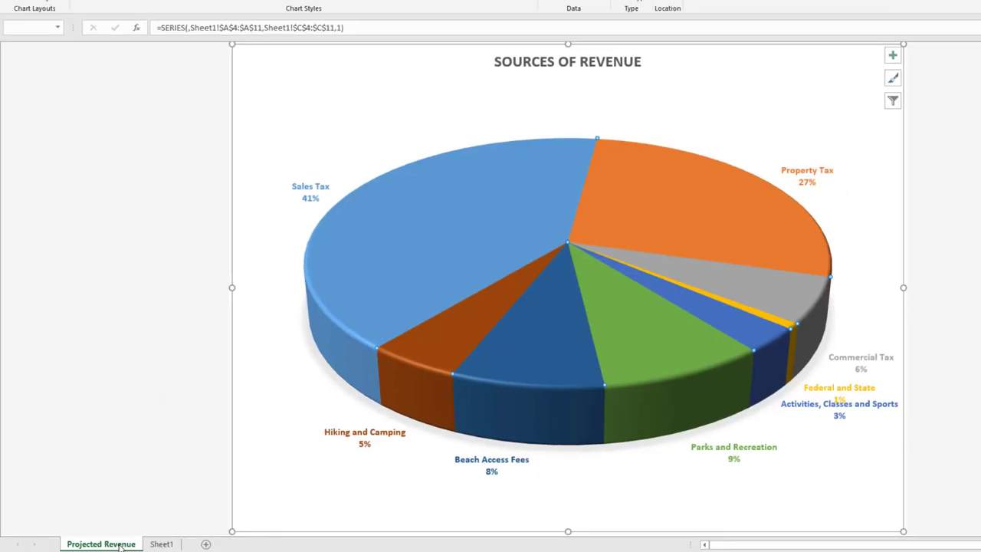
{"action": "left_click", "coordinate": [492, 465]}
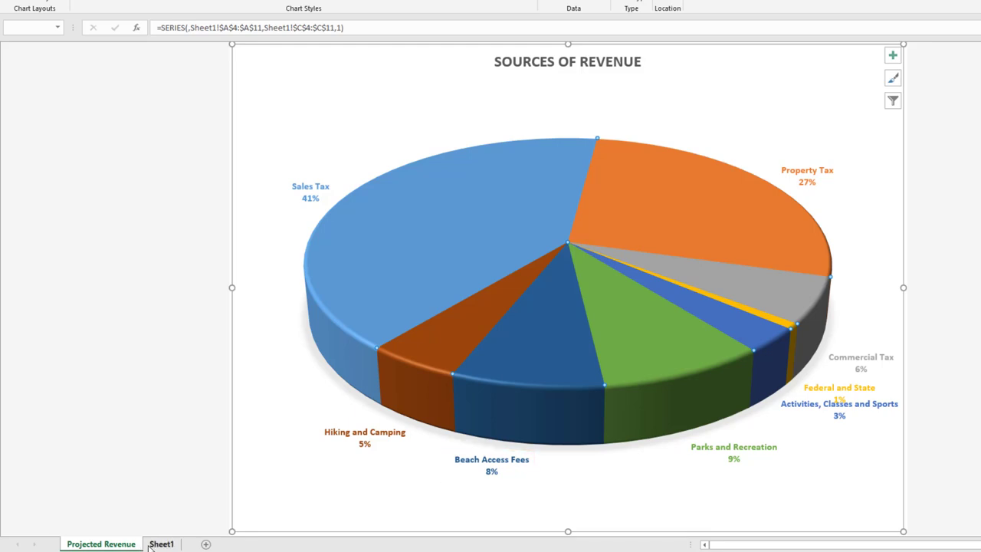
- Change Beach Access Fees in B10 to 3,500,000, then return to the Projected Revenue chart
{"action": "left_click", "coordinate": [161, 543]}
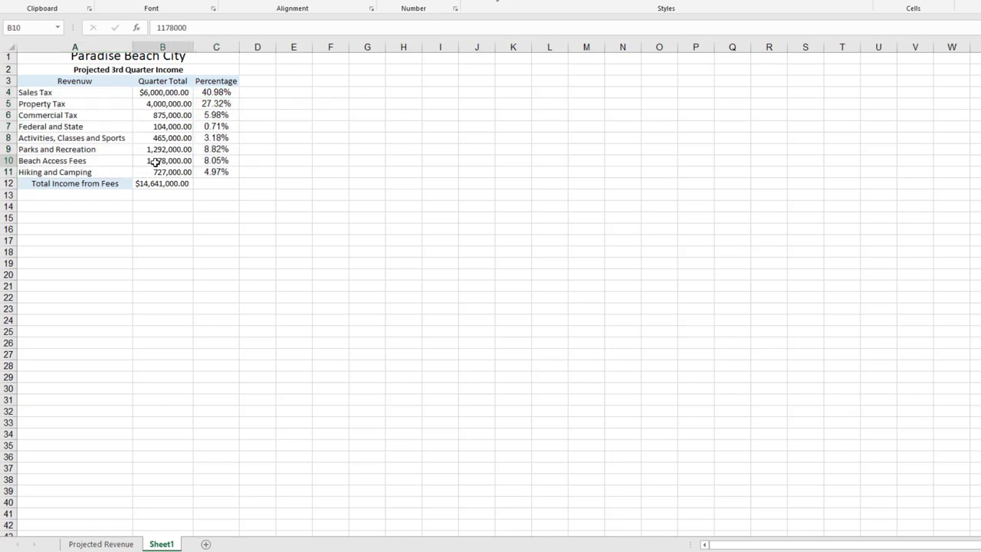
{"action": "type", "text": "3,"}
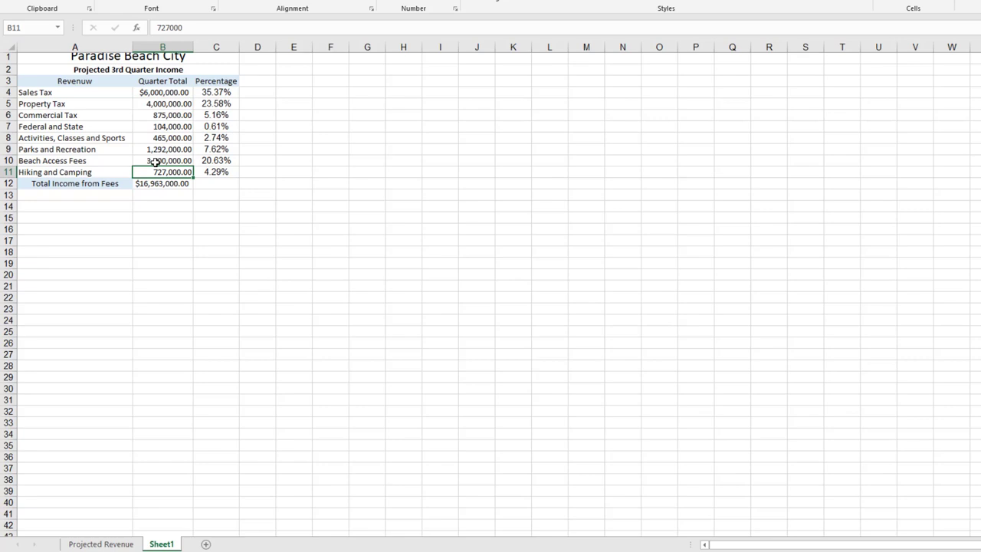
{"action": "left_click", "coordinate": [101, 544]}
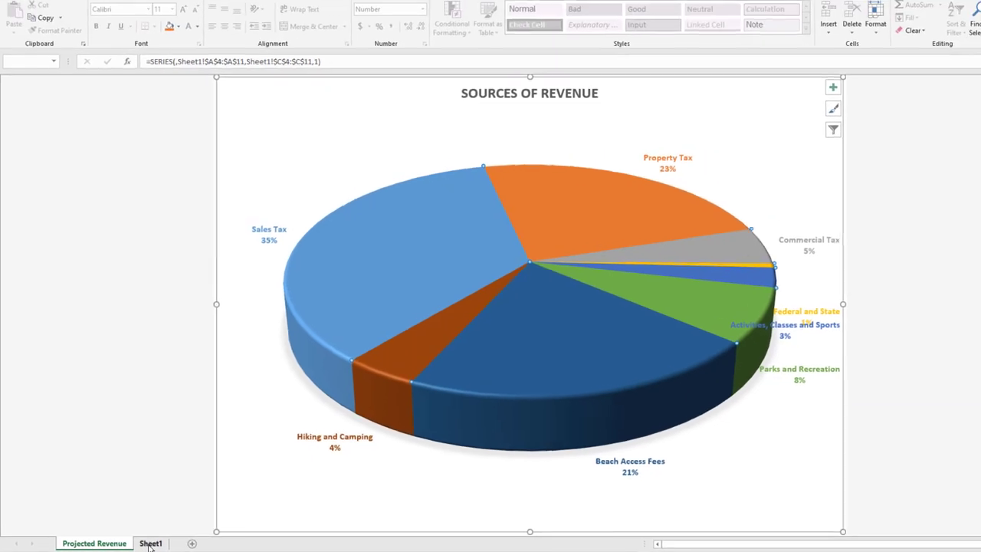
- Goal Seek total cell B12 to 14,000,000 by changing Sales Tax in B4
{"action": "left_click", "coordinate": [144, 542]}
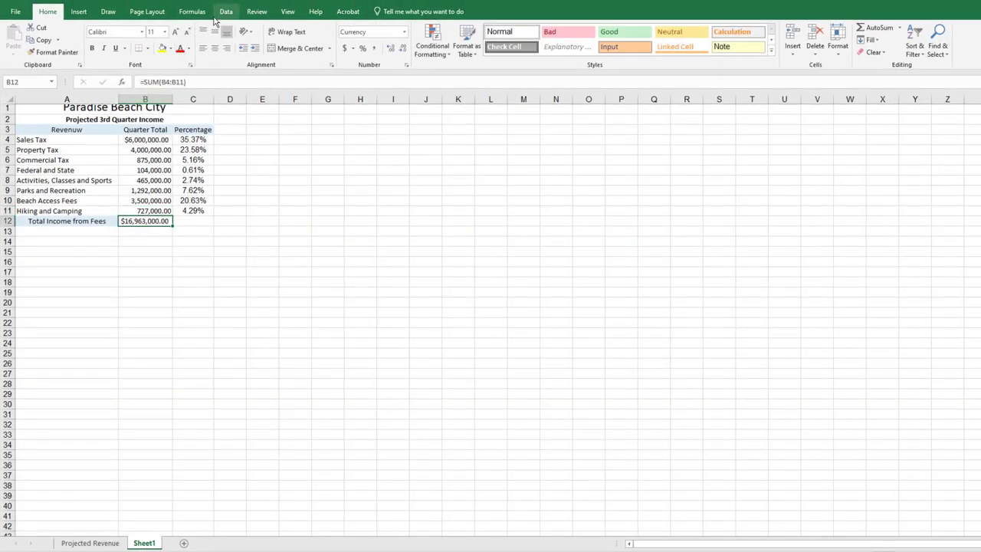
{"action": "left_click", "coordinate": [226, 11]}
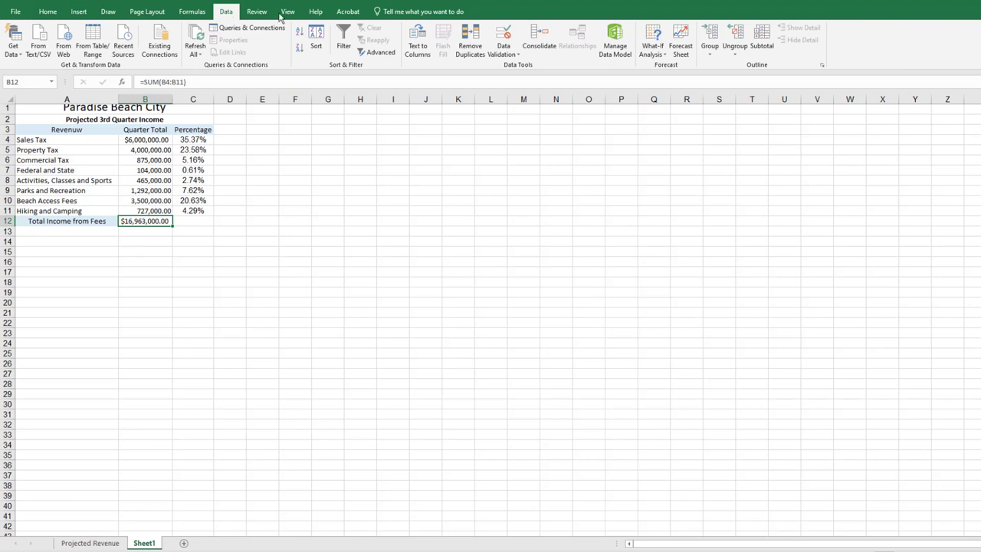
{"action": "mouse_move", "coordinate": [652, 38]}
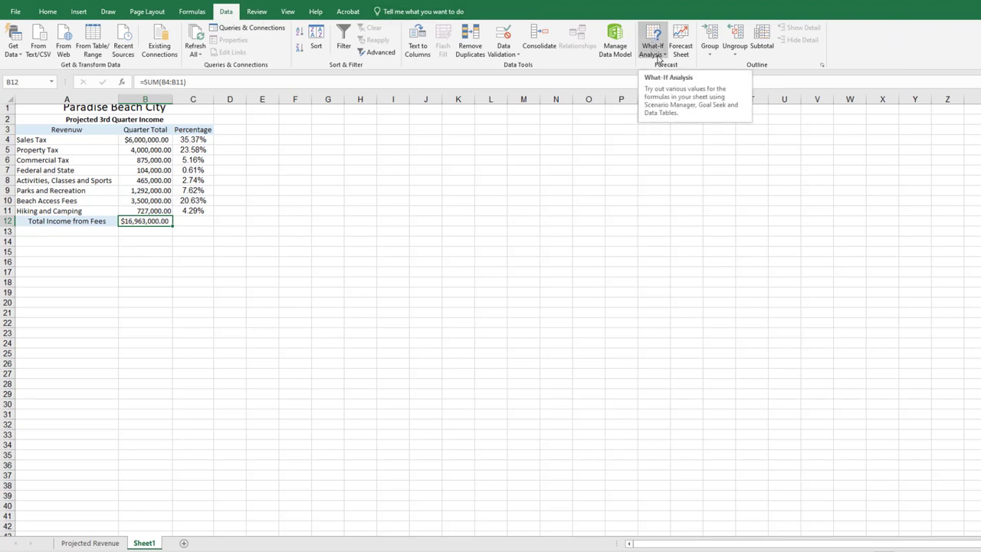
{"action": "left_click", "coordinate": [652, 38]}
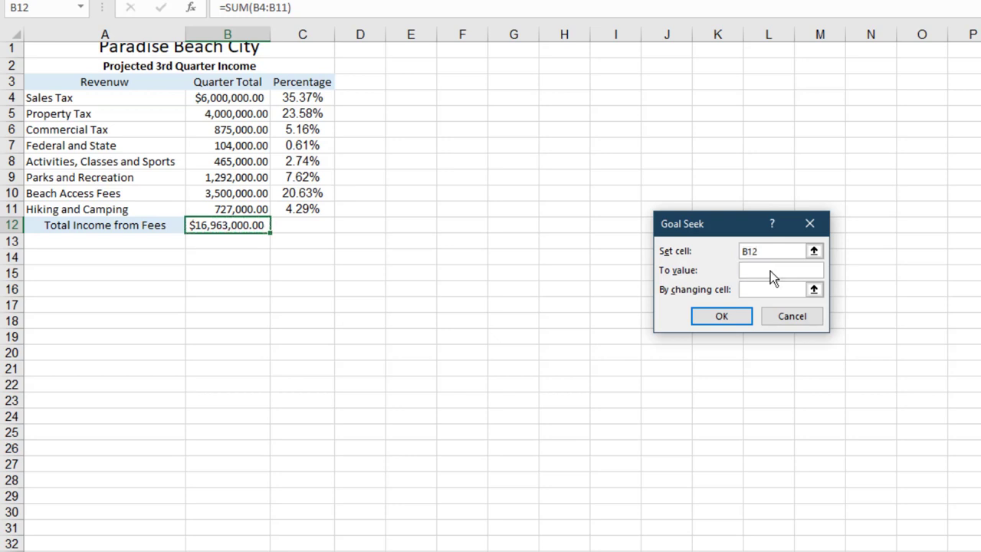
{"action": "type", "text": "140"}
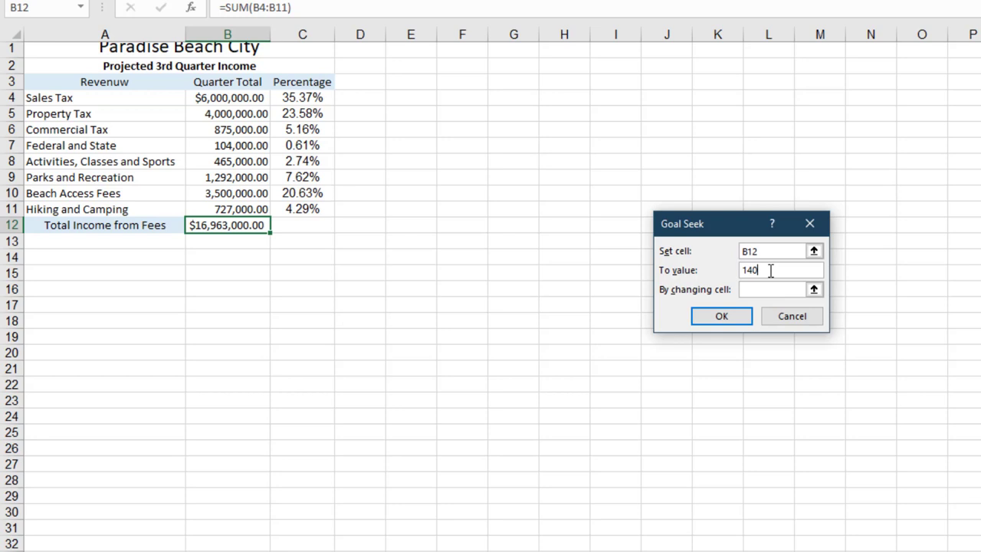
{"action": "type", "text": "00000"}
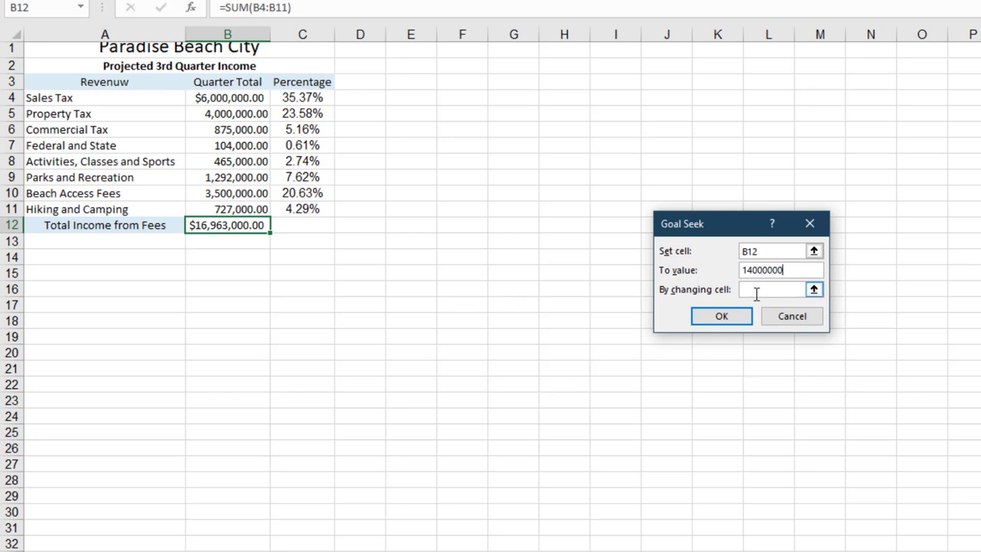
{"action": "type", "text": "B"}
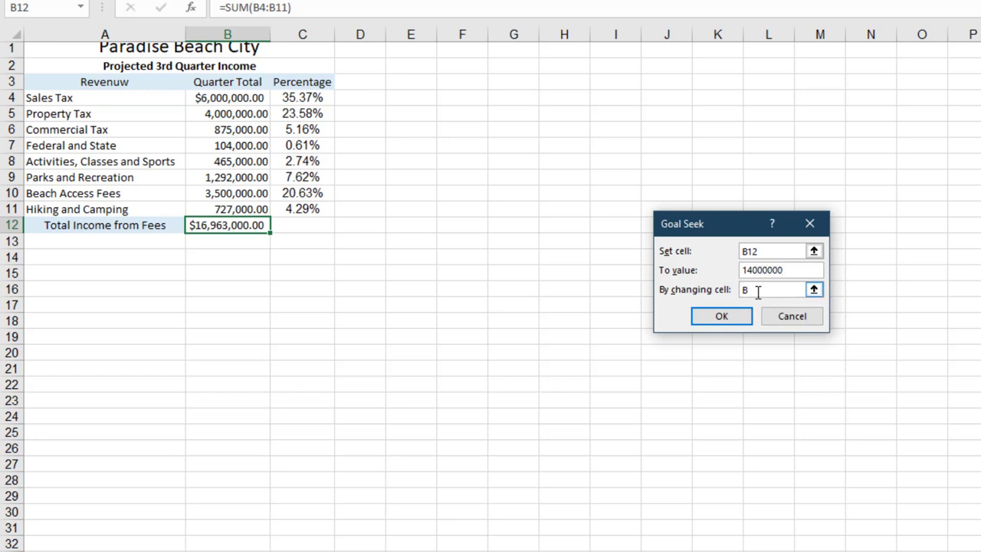
{"action": "type", "text": "4"}
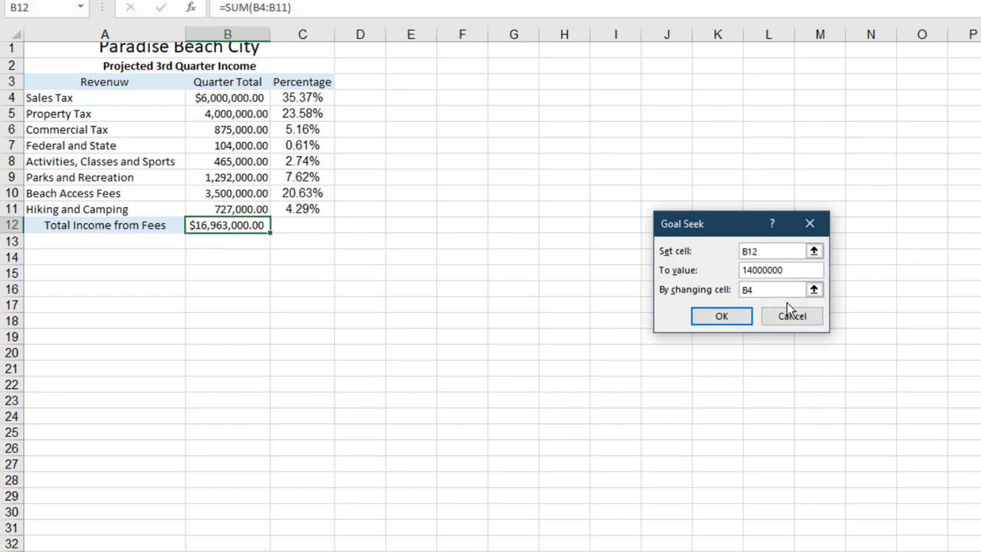
{"action": "left_click", "coordinate": [722, 316]}
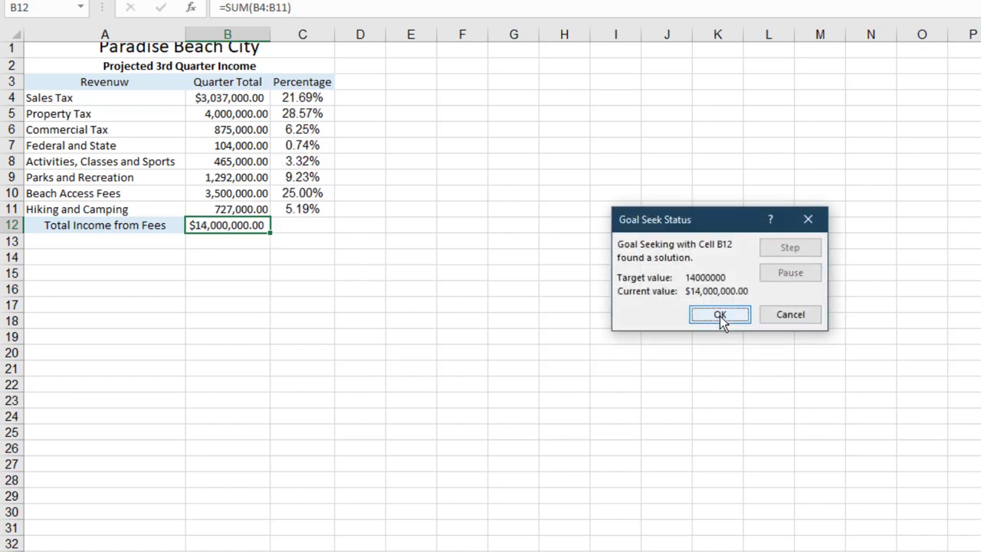
{"action": "left_click", "coordinate": [719, 314]}
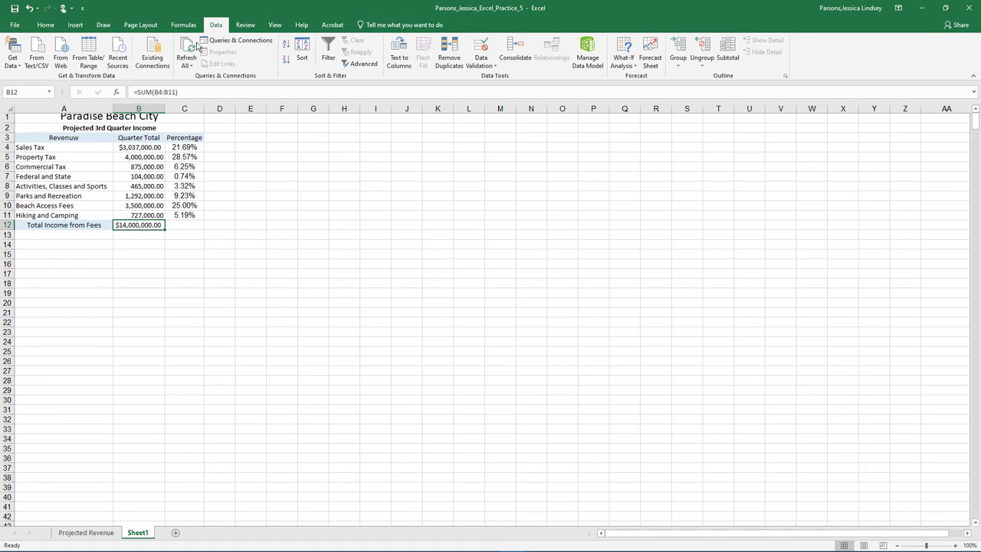
- Add a file-name custom footer, rename Sheet1 to Data, and group it with Projected Revenue
{"action": "left_click", "coordinate": [140, 24]}
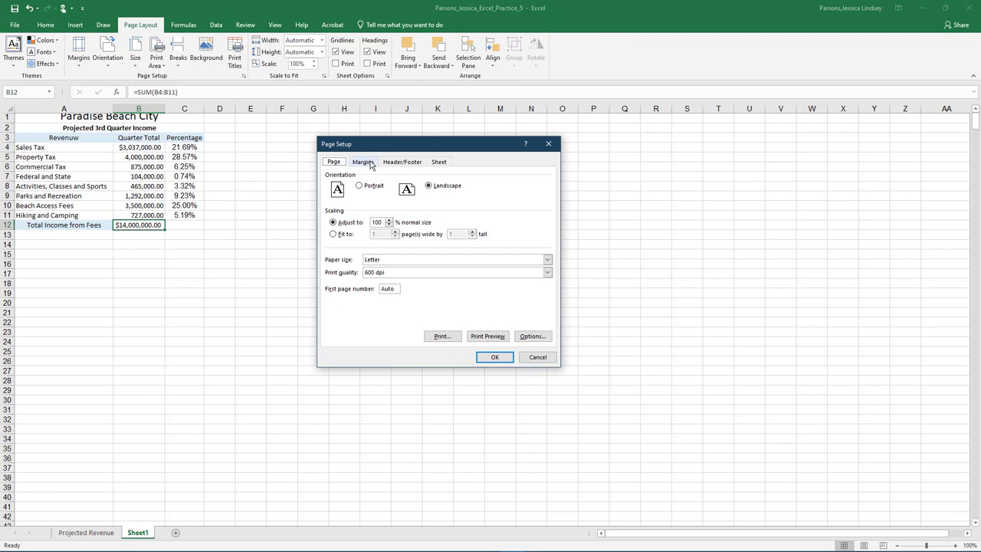
{"action": "left_click", "coordinate": [362, 161]}
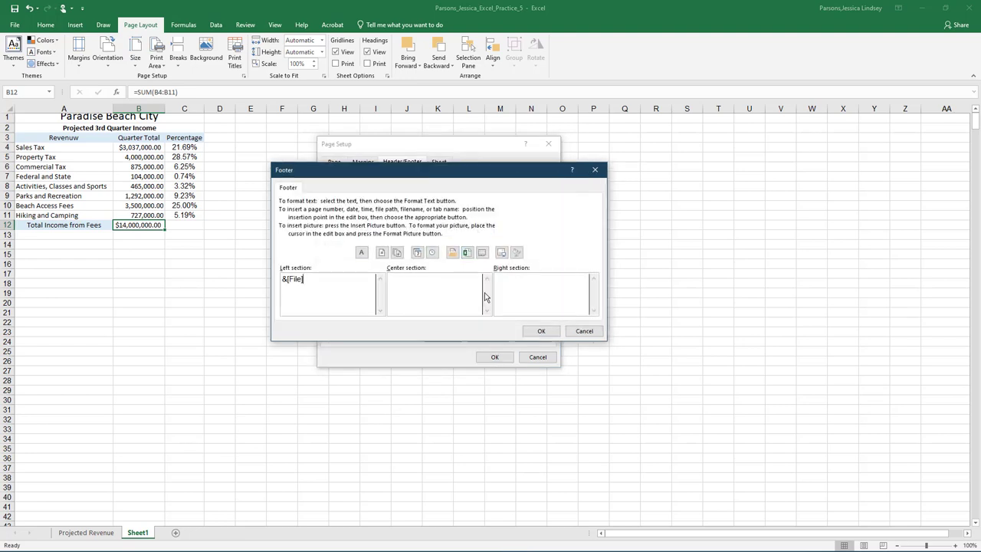
{"action": "left_click", "coordinate": [541, 330]}
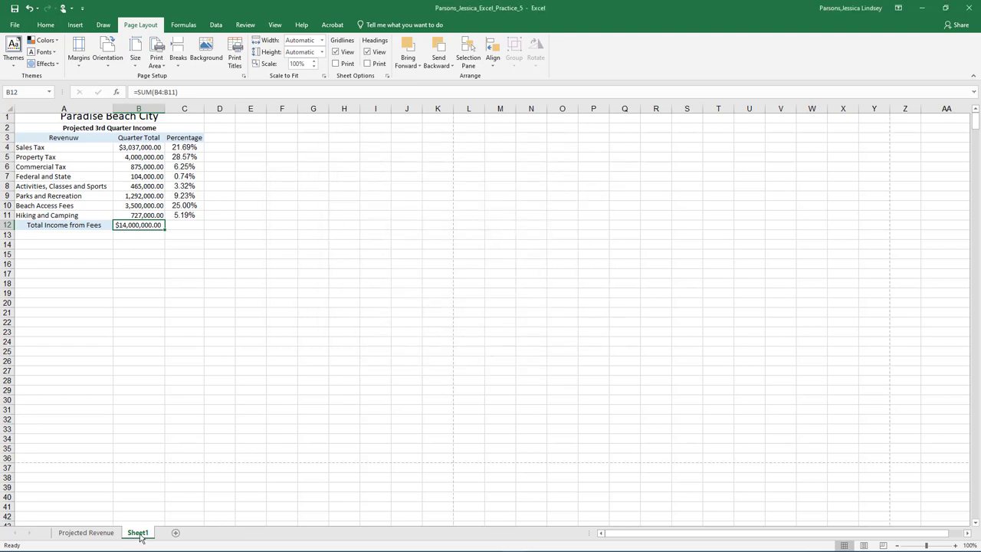
{"action": "double_click", "coordinate": [138, 532]}
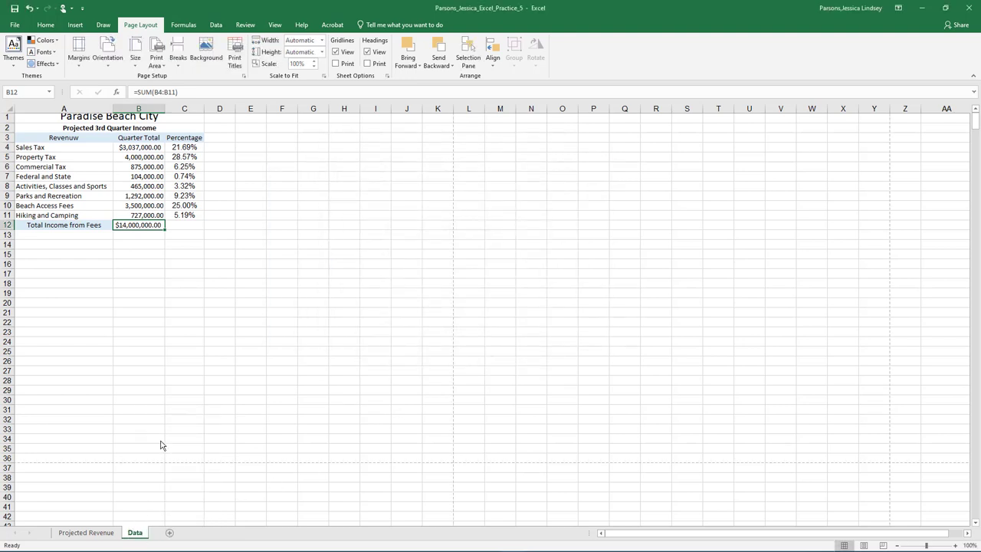
{"action": "left_click", "coordinate": [85, 532]}
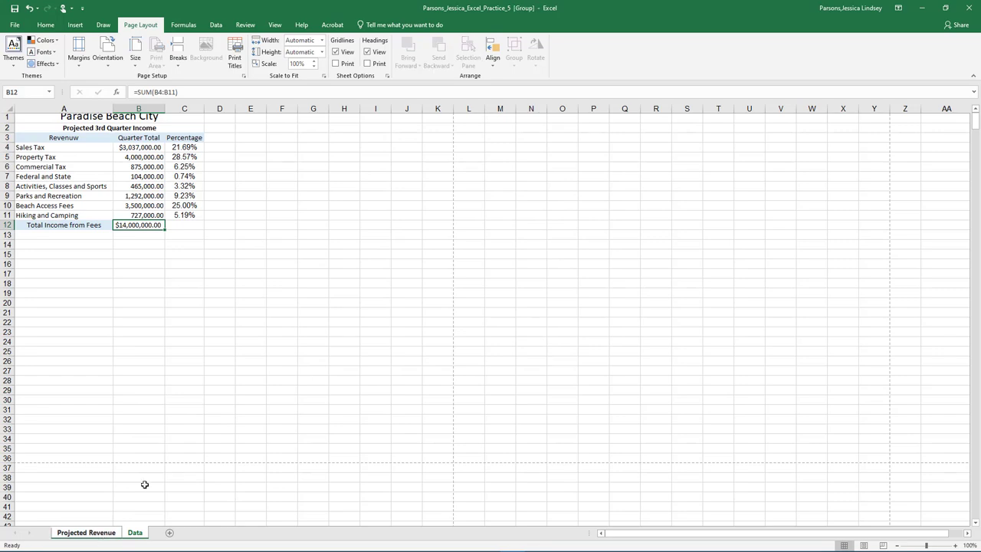
- Preview both printed pages of the grouped sheets, then go to the Info page
{"action": "key", "text": "ctrl+p"}
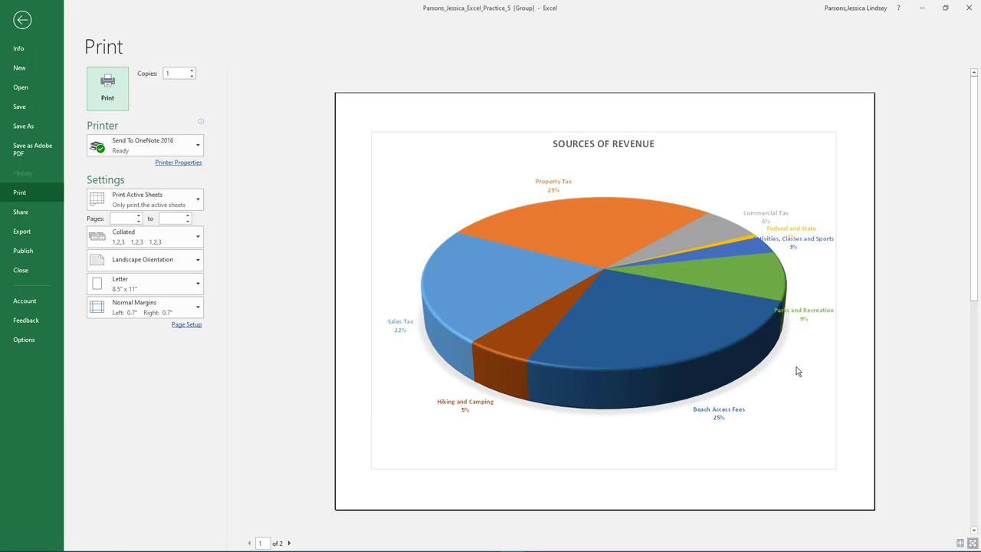
{"action": "left_click", "coordinate": [289, 542]}
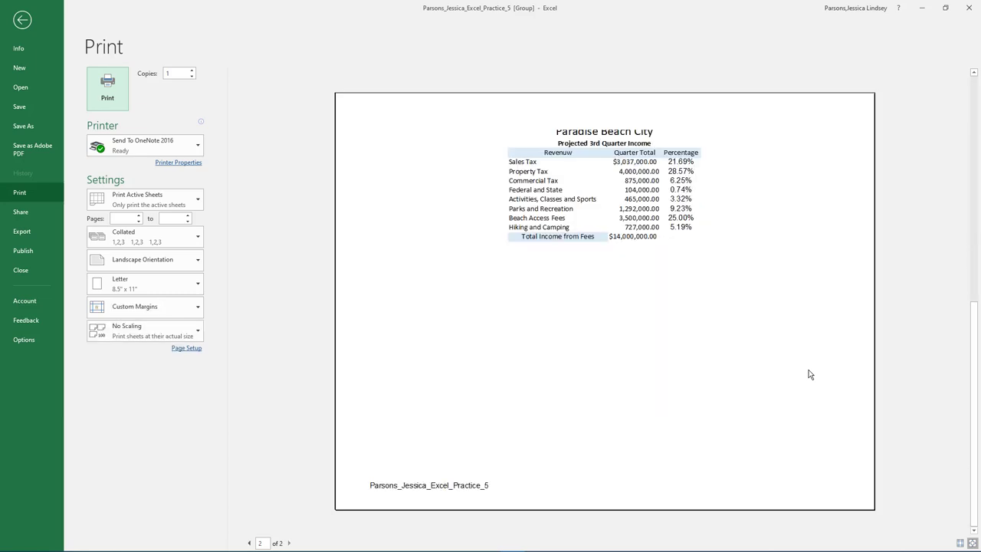
{"action": "left_click", "coordinate": [248, 543]}
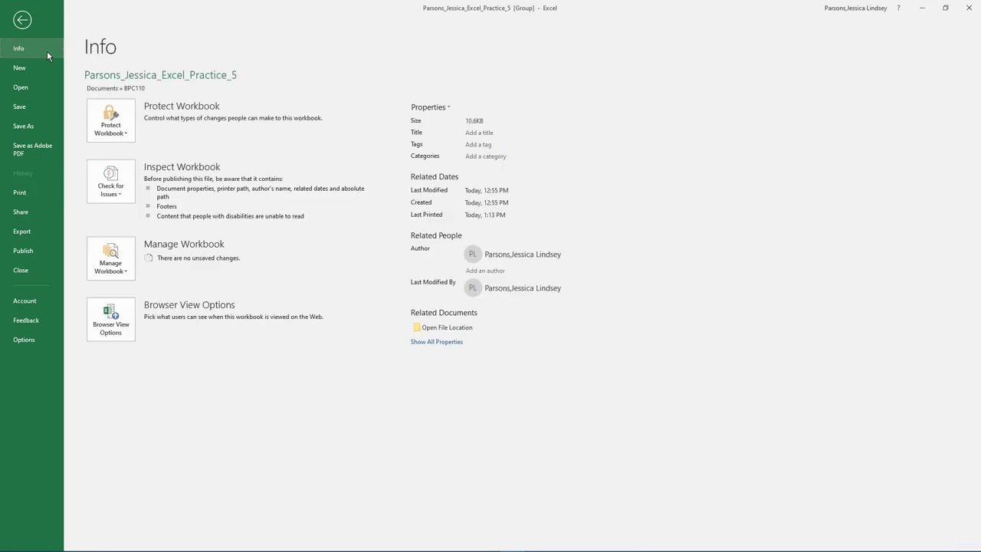
- Set Title 'Paradise Beach City Analysis', Subject 'BPC110 #123456' and tags 'Pie Charts, What-If Analysis, Goal'
{"action": "left_click", "coordinate": [436, 341]}
{"action": "type", "text": "P"}
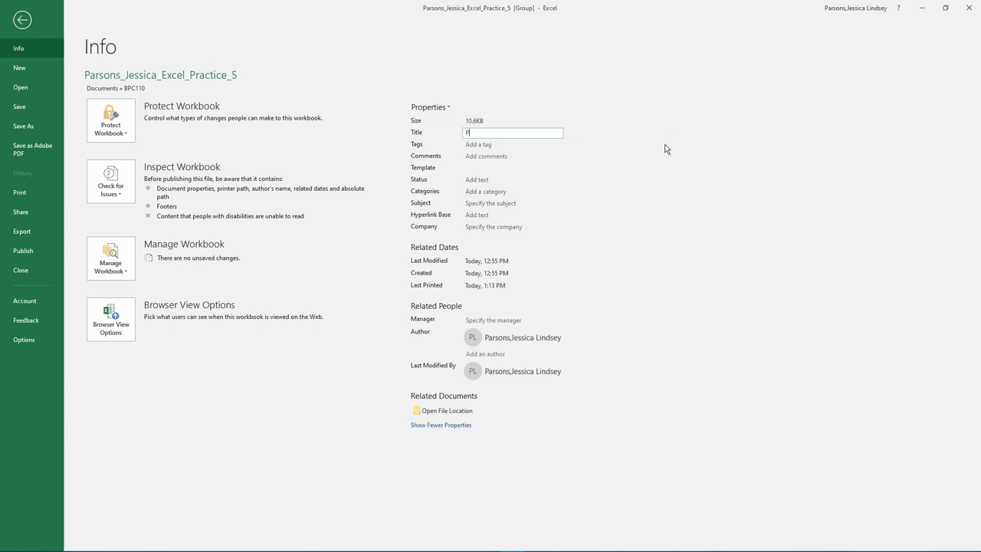
{"action": "type", "text": "aradise Beach"}
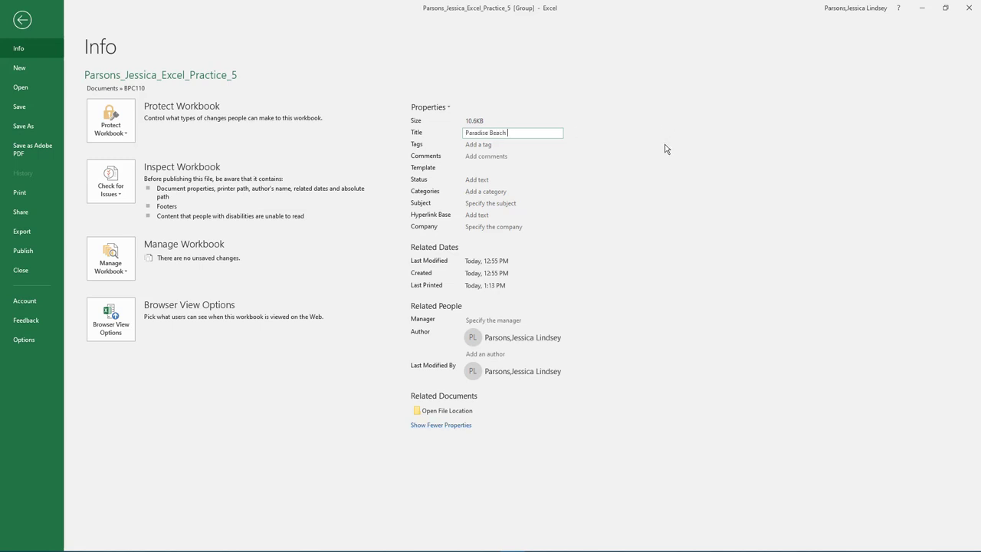
{"action": "type", "text": "City Analysis"}
{"action": "left_click", "coordinate": [512, 203]}
{"action": "type", "text": "BPC"}
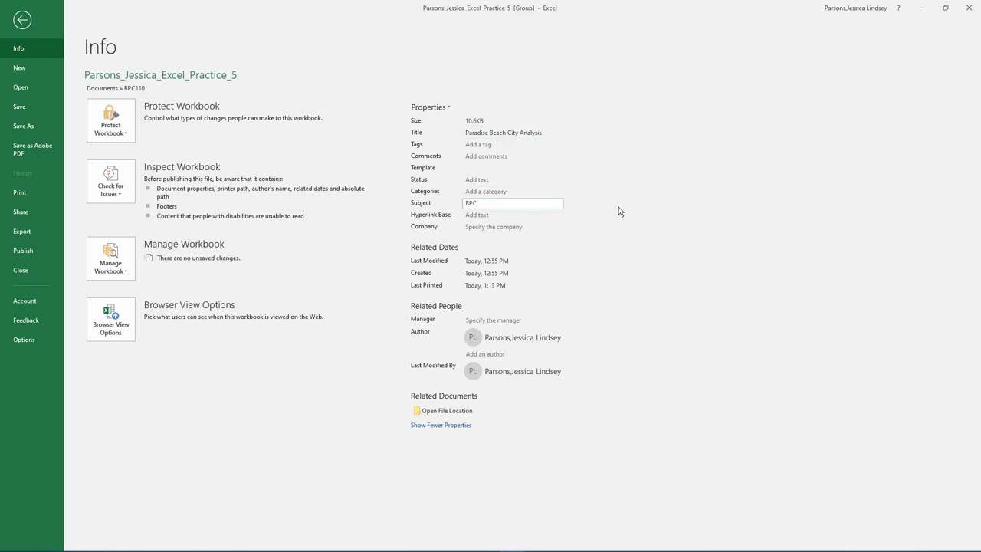
{"action": "type", "text": "110 #13"}
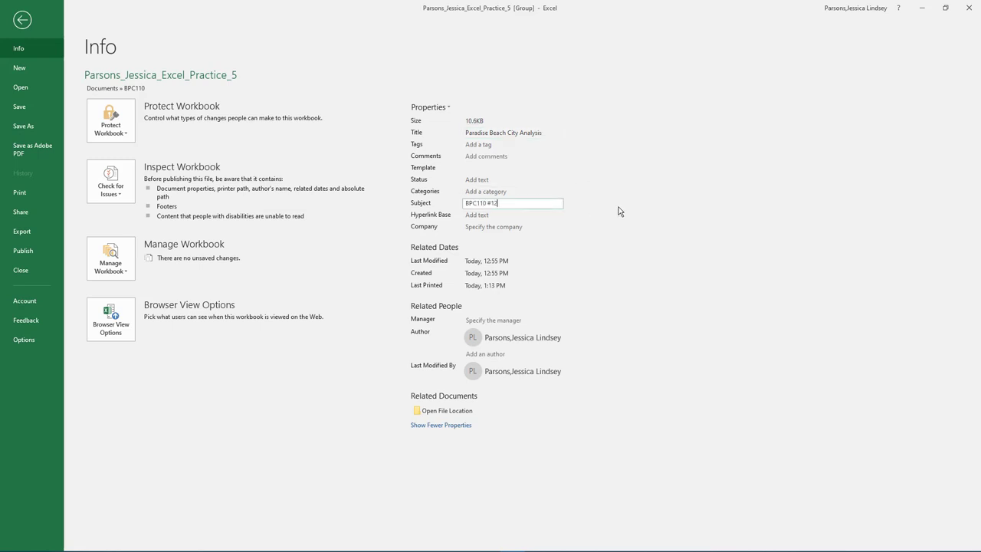
{"action": "type", "text": "23456"}
{"action": "left_click", "coordinate": [513, 144]}
{"action": "type", "text": "Pie Charts, What-"}
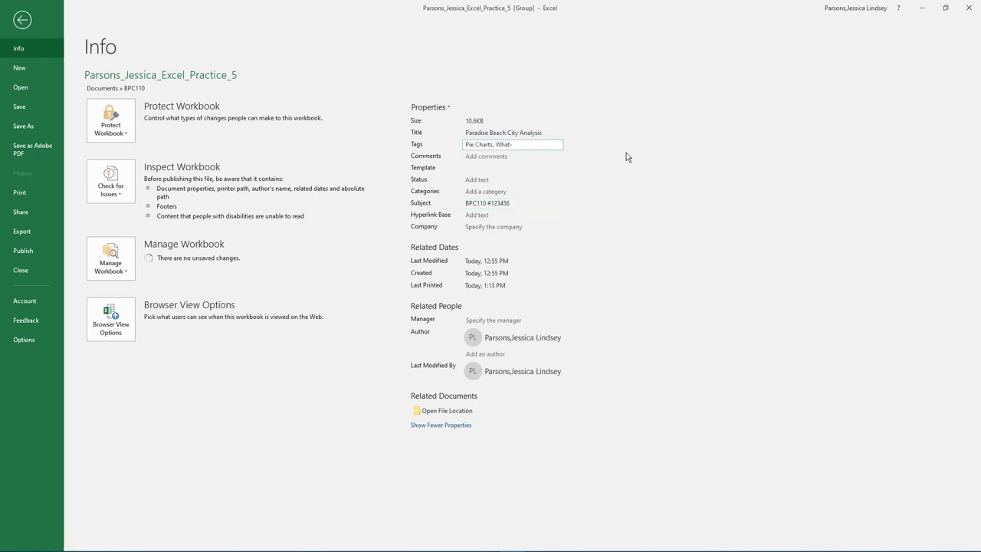
{"action": "type", "text": "If Analysis, Goal"}
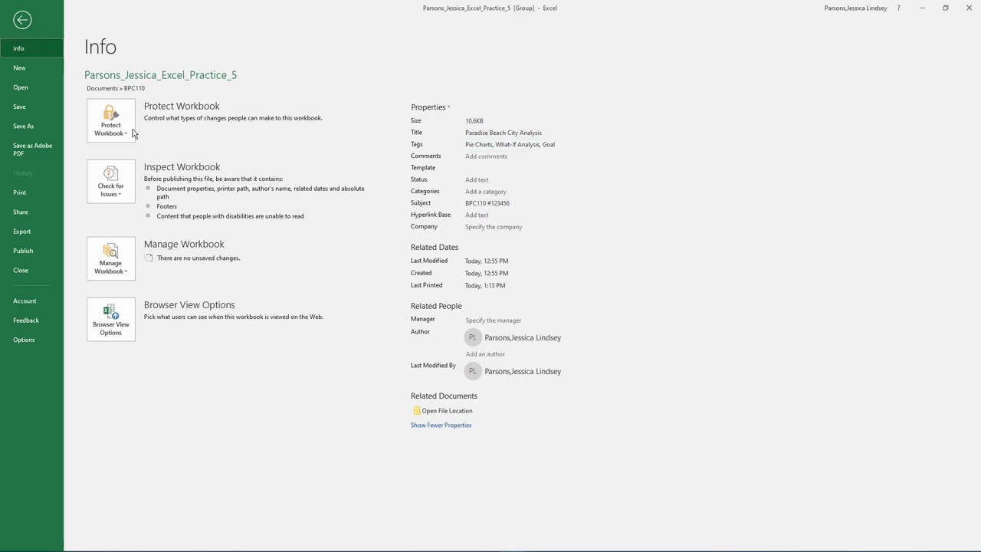
- Run Review > Spelling from the sheet's start, fixing 'Revenuw' to 'Revenue'
{"action": "left_click", "coordinate": [21, 20]}
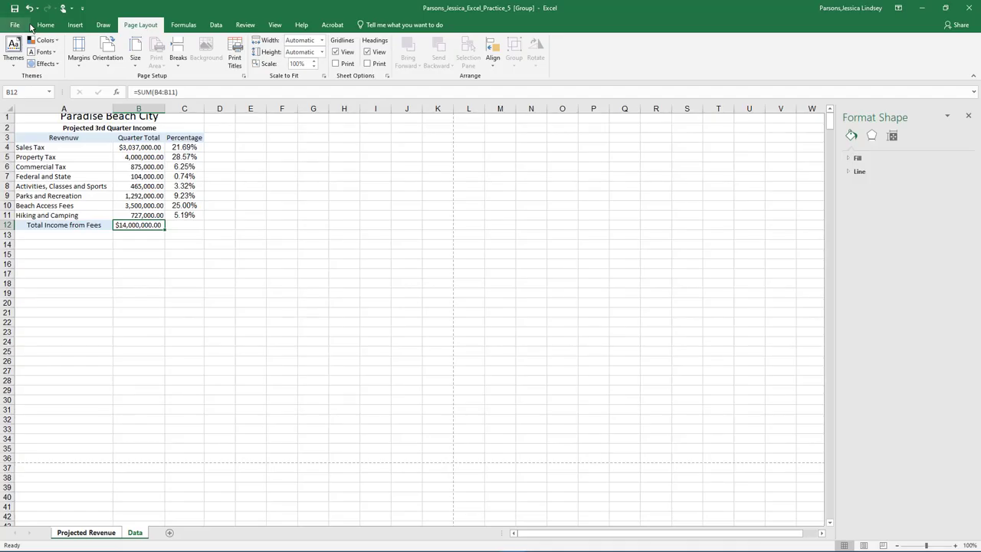
{"action": "left_click", "coordinate": [13, 50]}
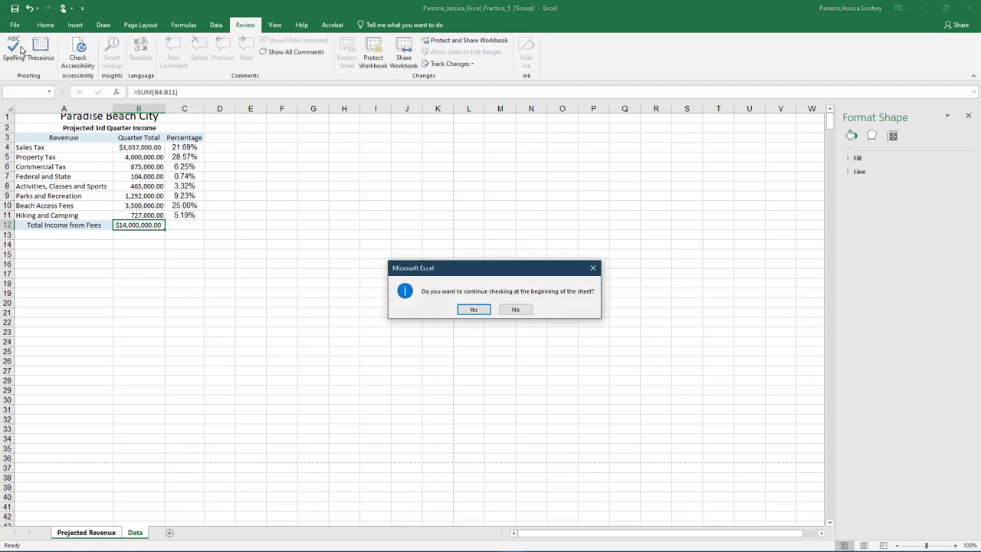
{"action": "left_click", "coordinate": [515, 309]}
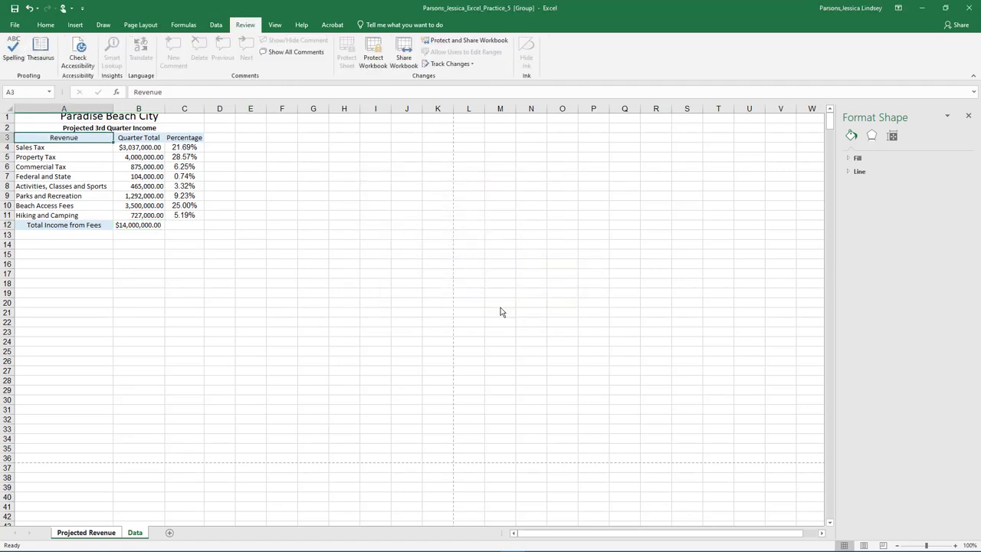